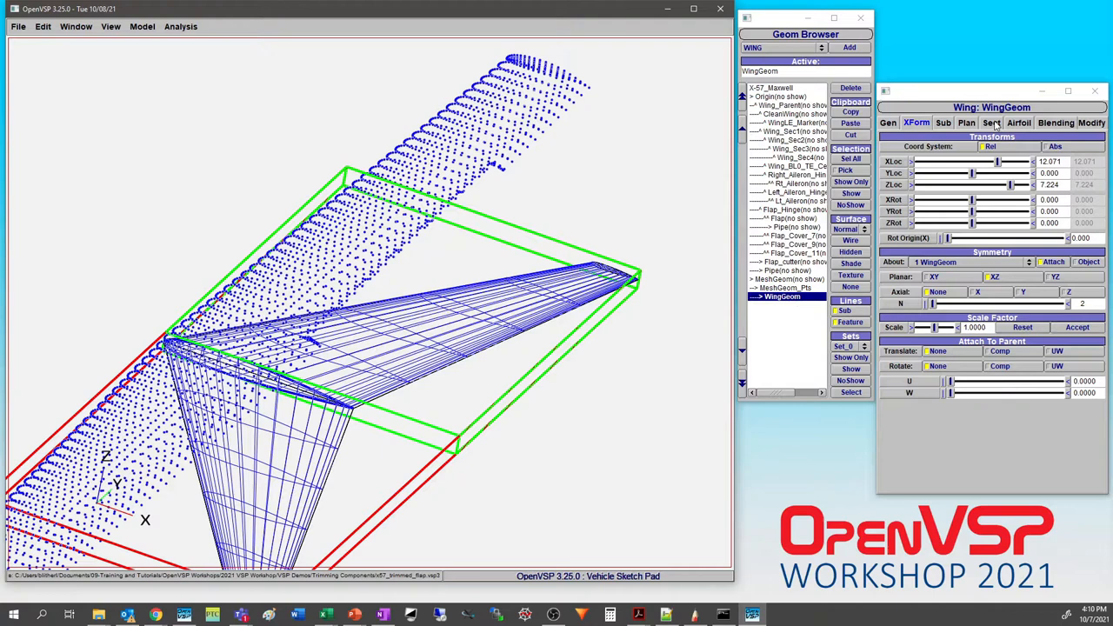
# Show the Sect parameters of the WingGeom wing for editing
pyautogui.click(992, 122)
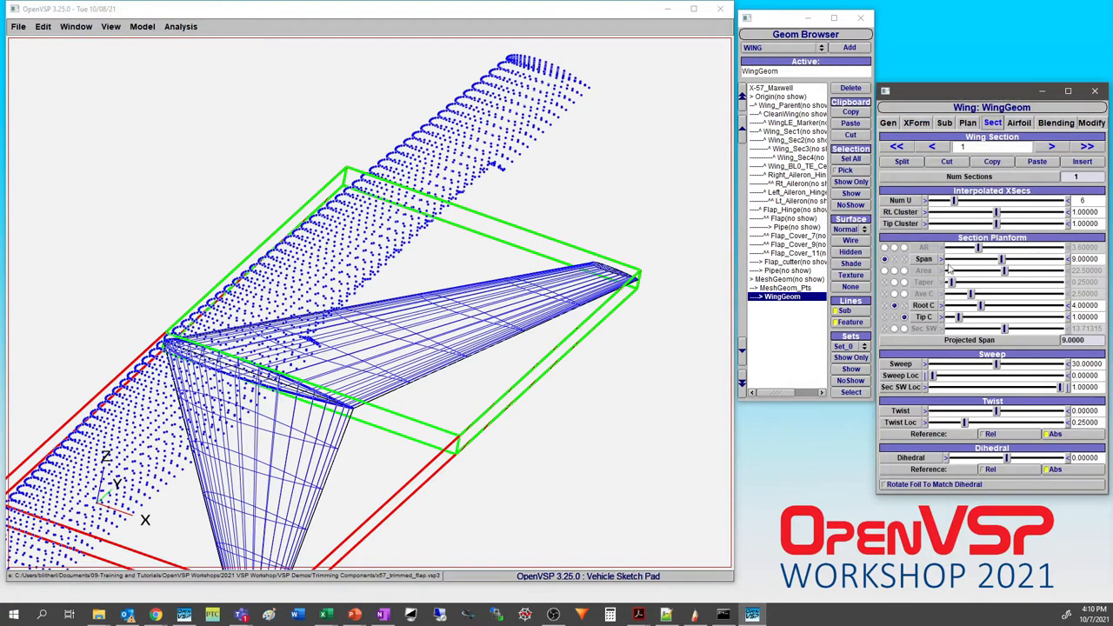
pyautogui.moveTo(946, 273)
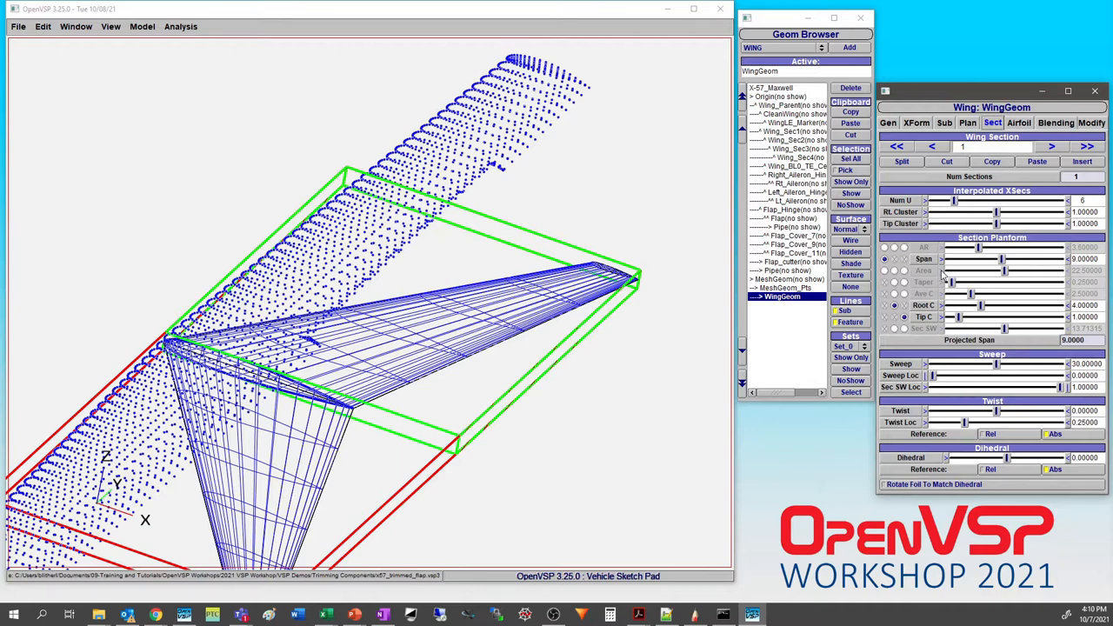
pyautogui.moveTo(676, 299)
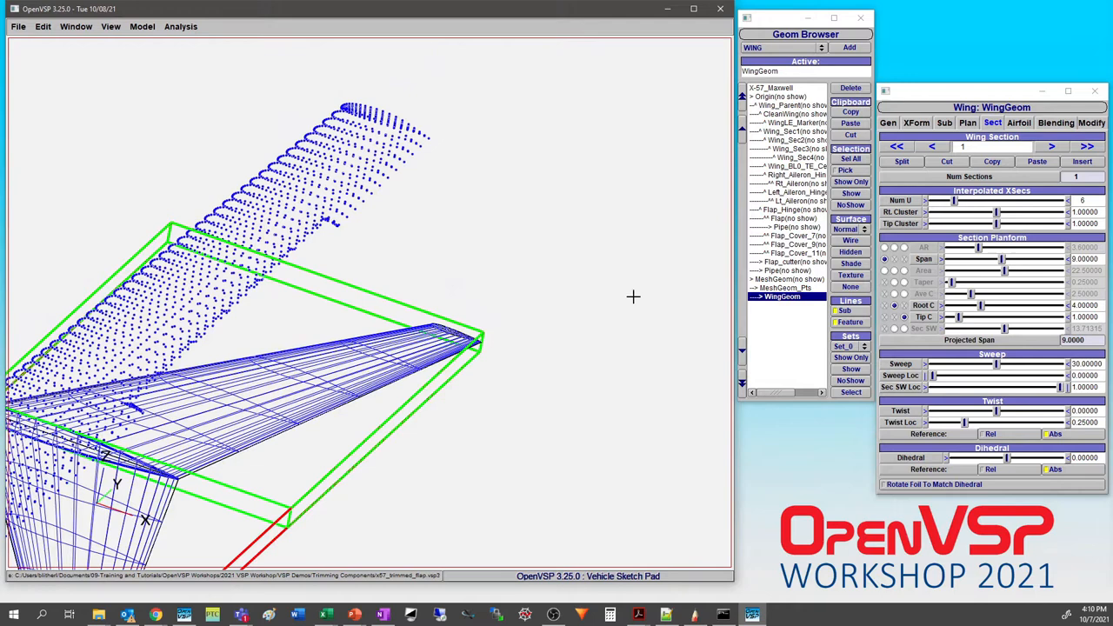
pyautogui.moveTo(654, 306)
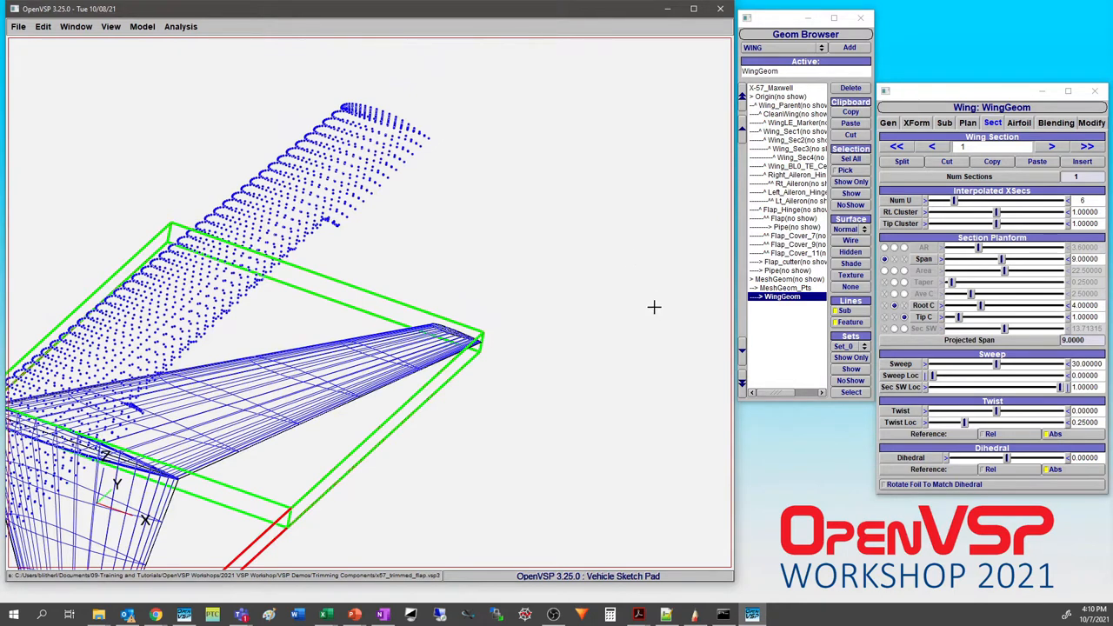
pyautogui.moveTo(977, 311)
pyautogui.write('0.0000')
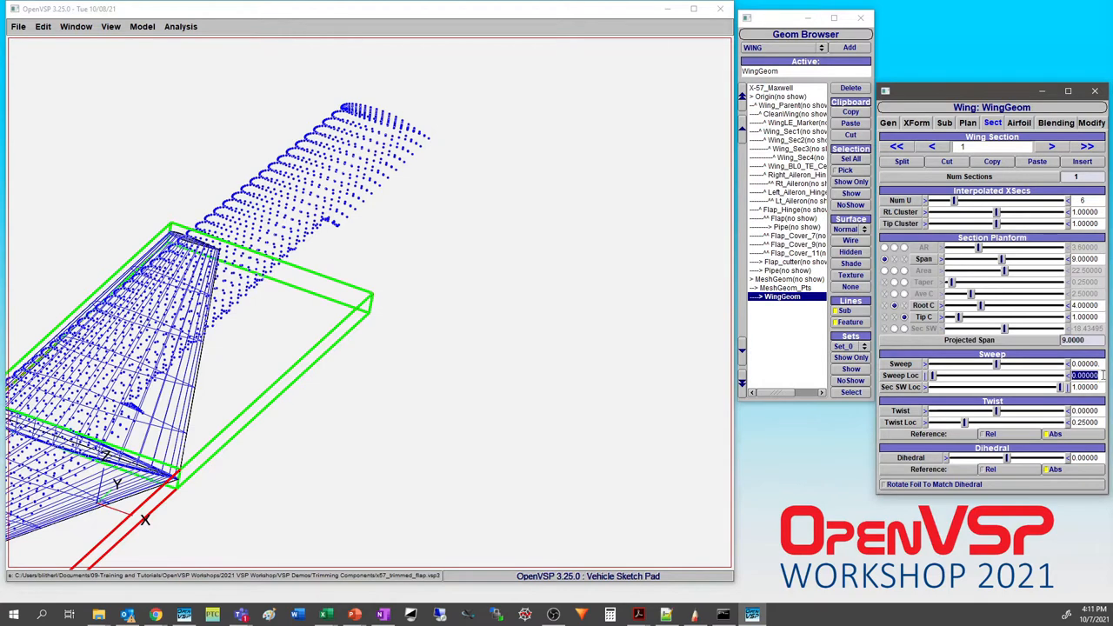
# Set Sweep Loc and Root C to 0.70000 and lengthen the section span over the point cloud
pyautogui.write('0.70000')
pyautogui.click(1084, 304)
pyautogui.write('2.60000')
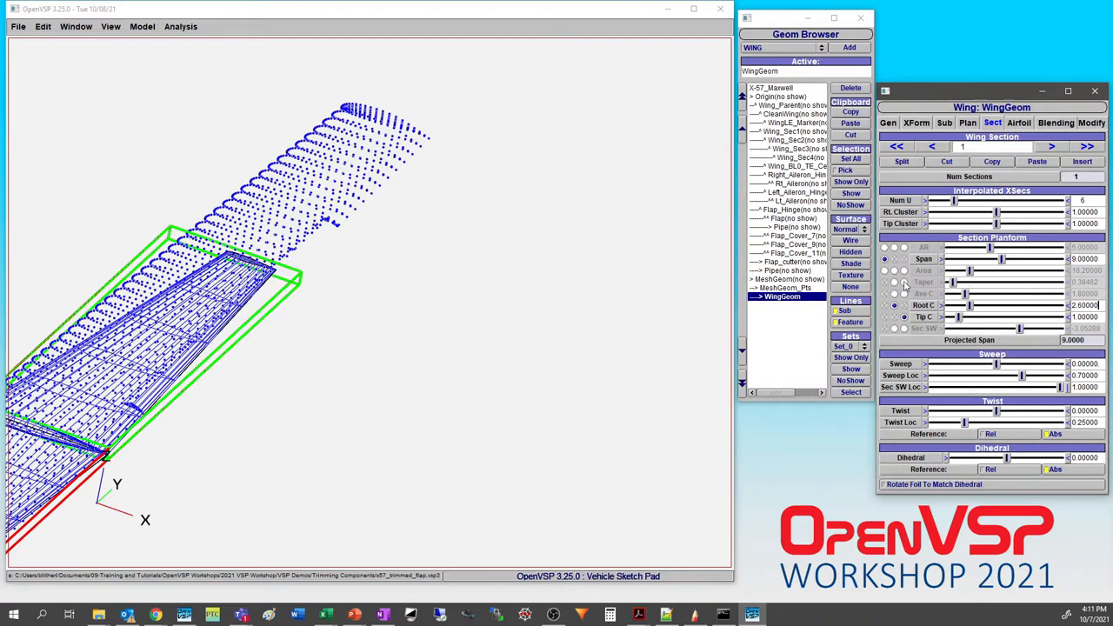
pyautogui.click(894, 281)
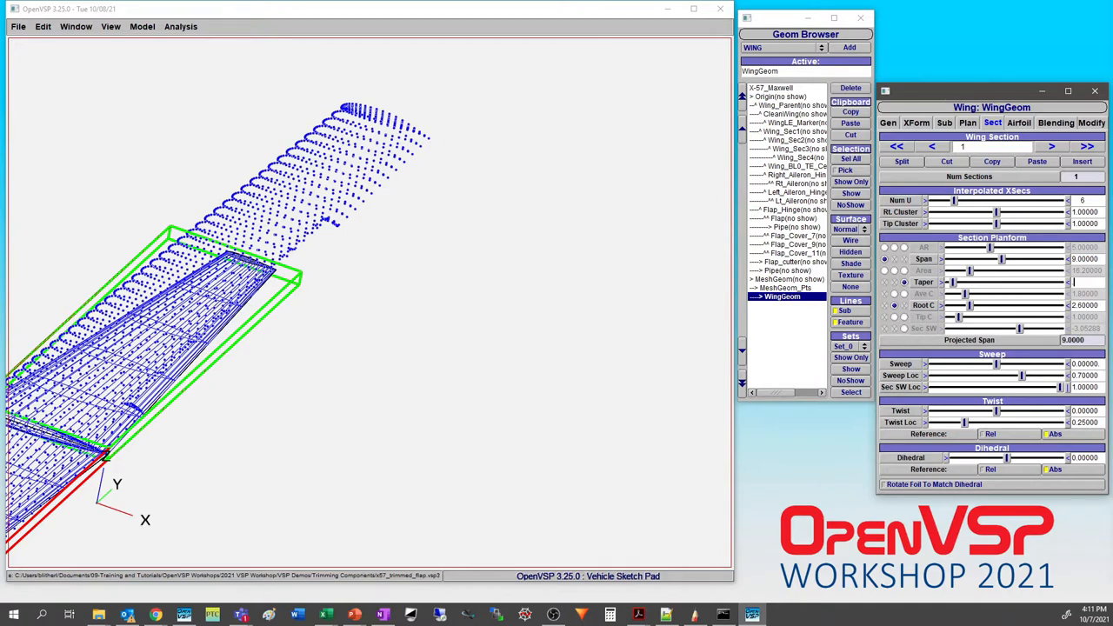
pyautogui.write('0.70000')
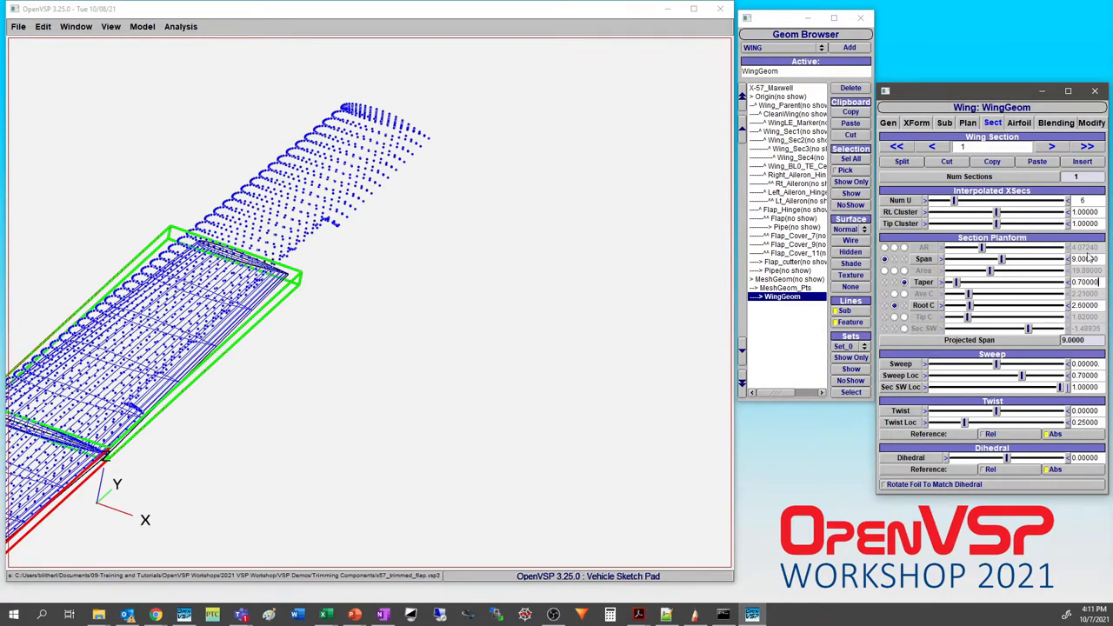
pyautogui.moveTo(1001, 258); pyautogui.dragTo(1033, 257)
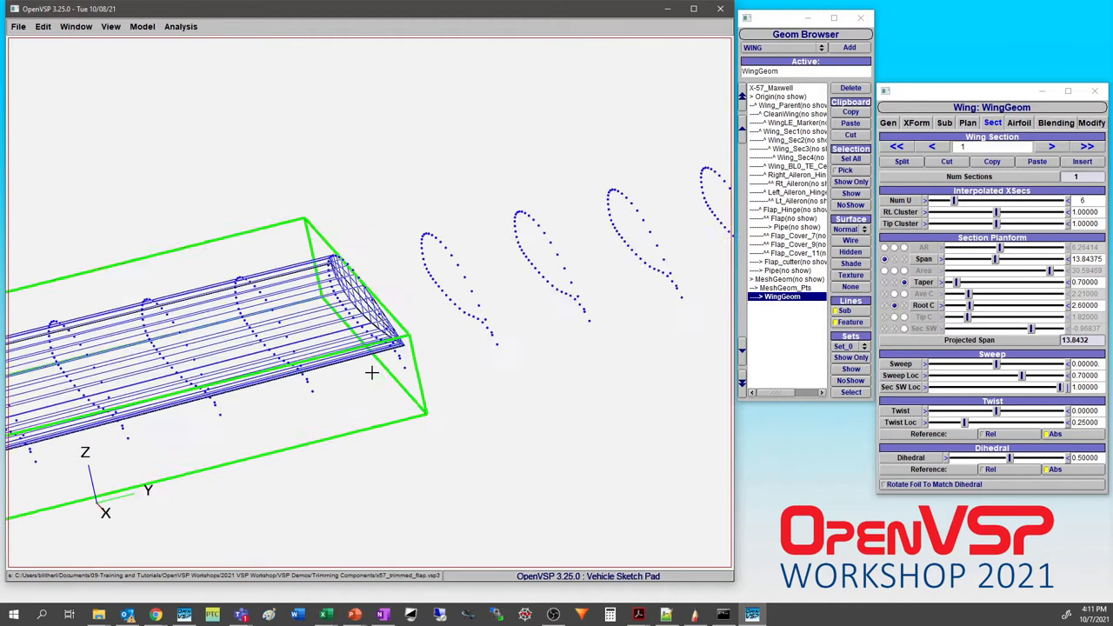
# Select MeshGeom_Pts, start Model > Fit Model and set the target W value to 66
pyautogui.click(782, 289)
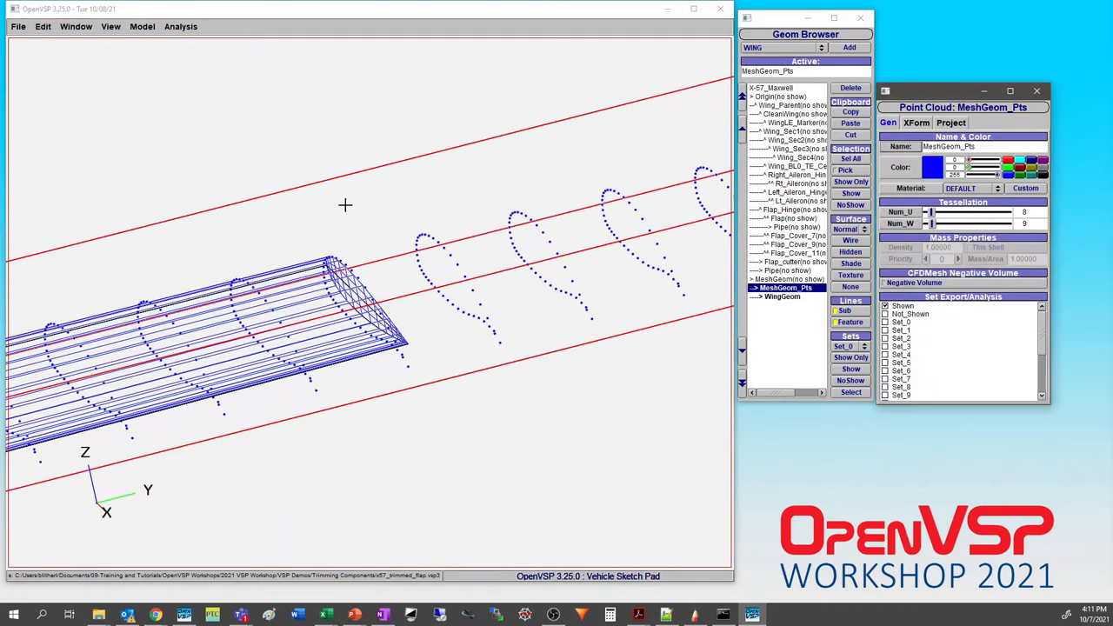
pyautogui.click(181, 26)
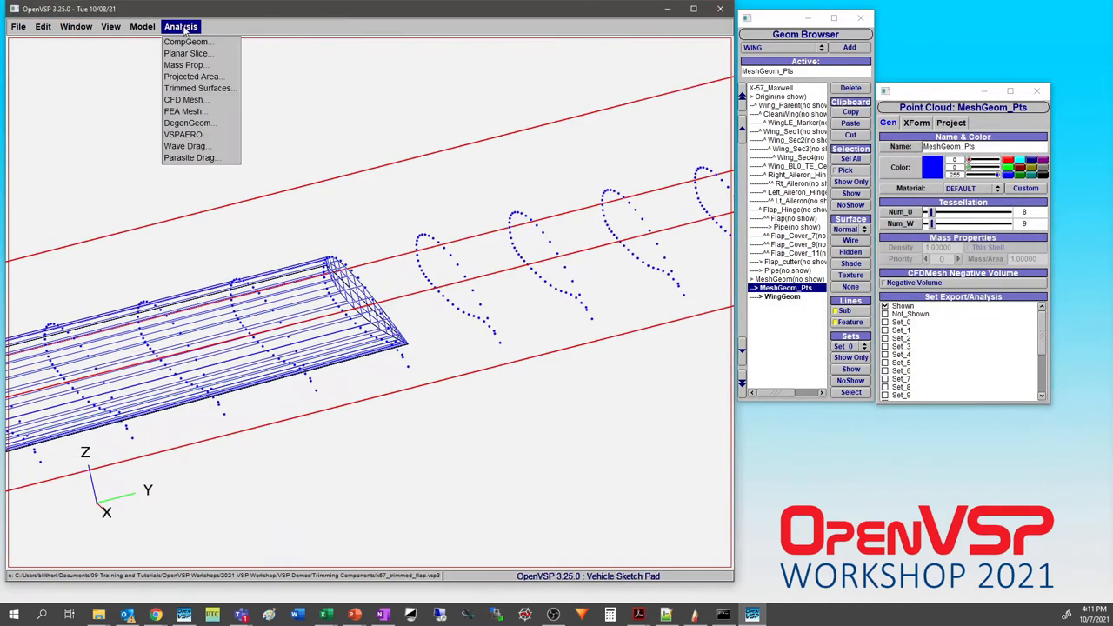
pyautogui.click(143, 26)
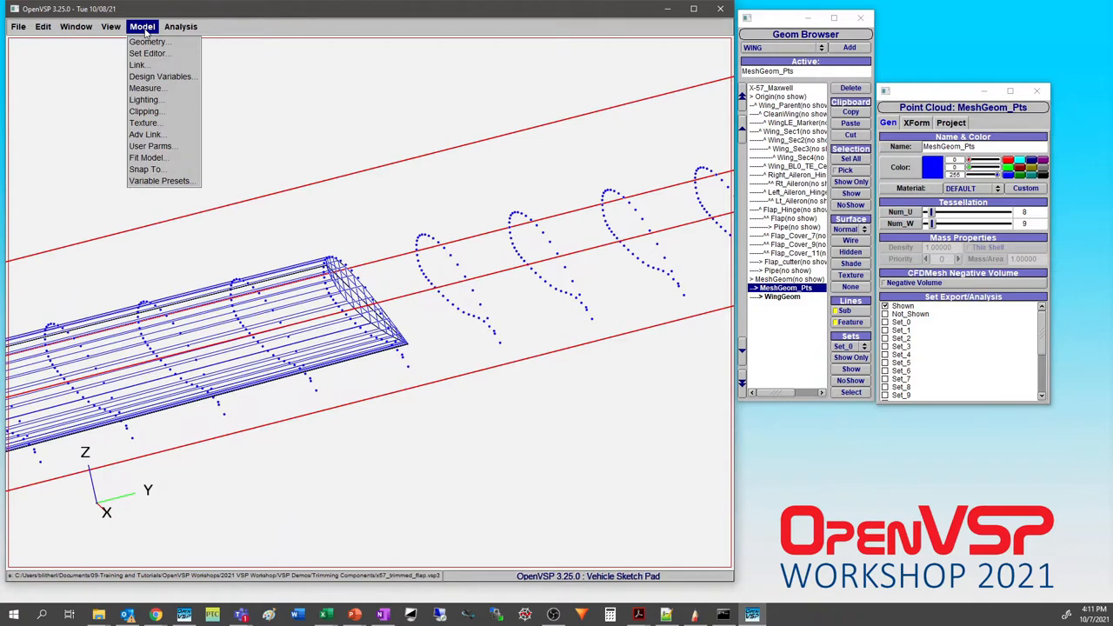
pyautogui.click(146, 156)
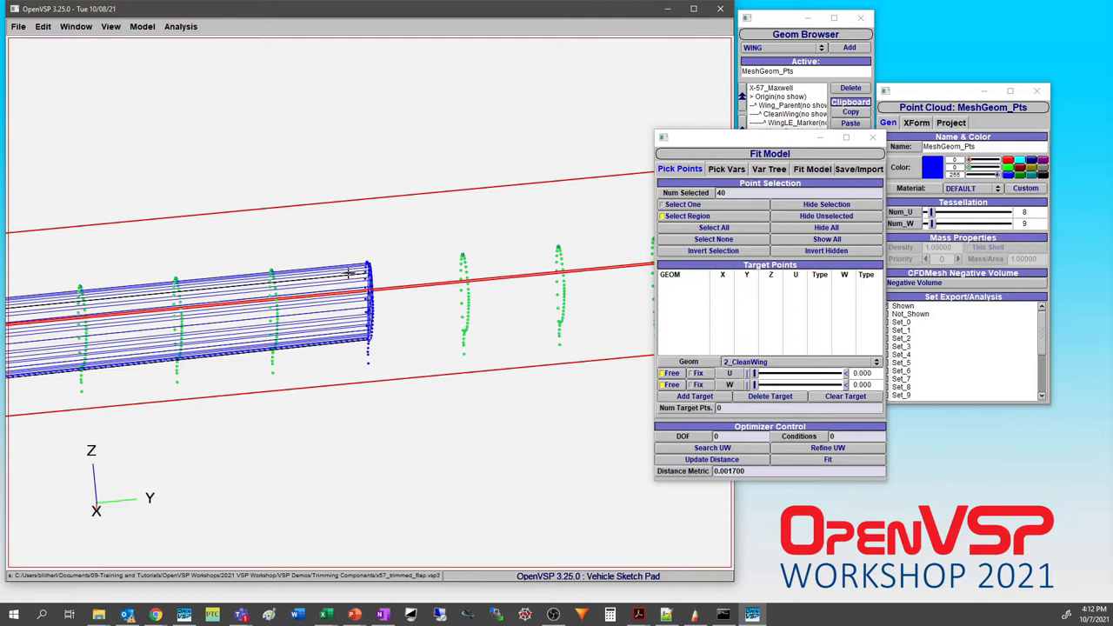
pyautogui.moveTo(348, 250)
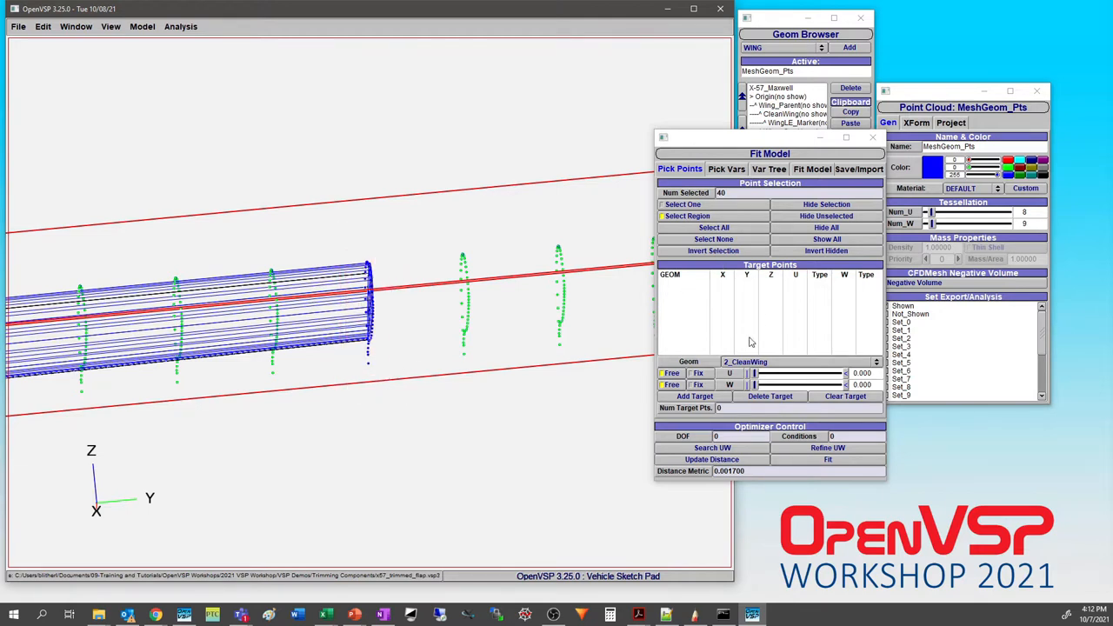
pyautogui.moveTo(768, 363)
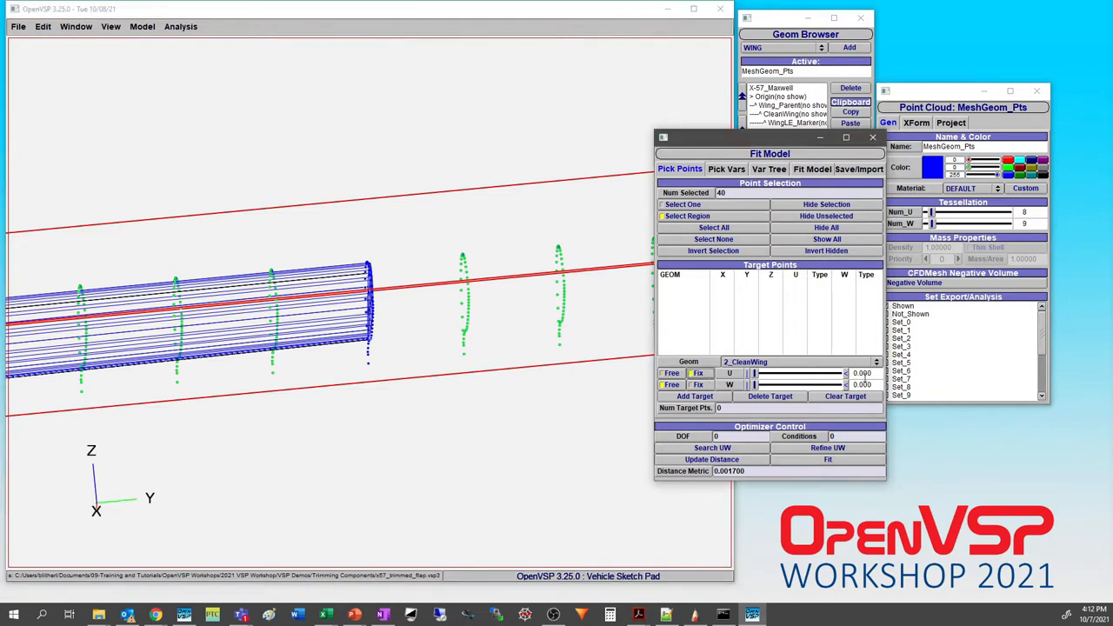
pyautogui.click(861, 372)
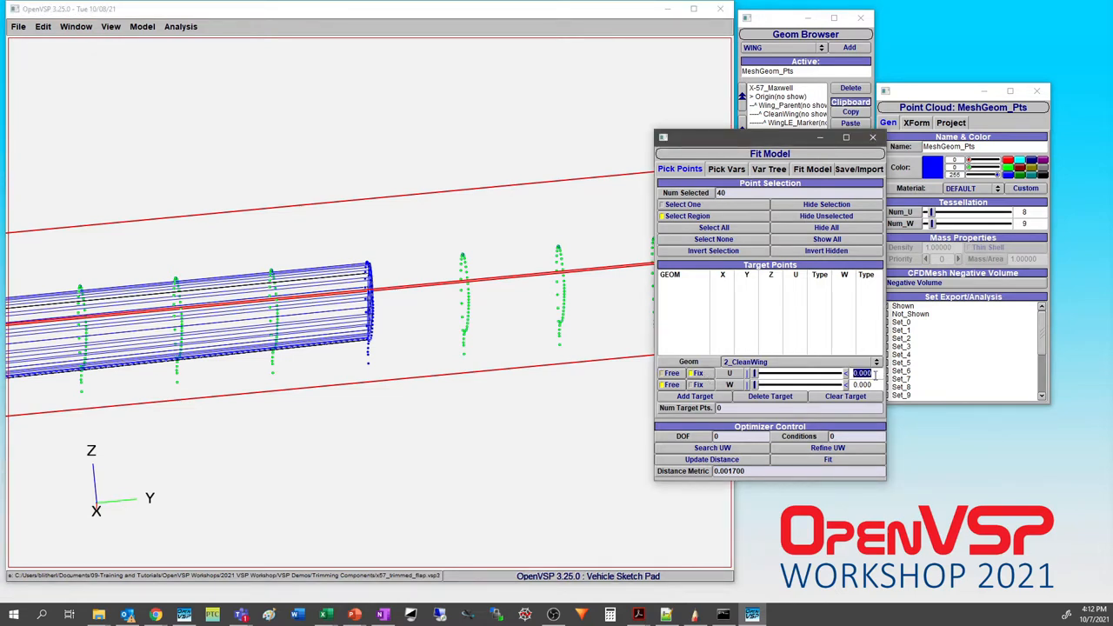
pyautogui.write('666')
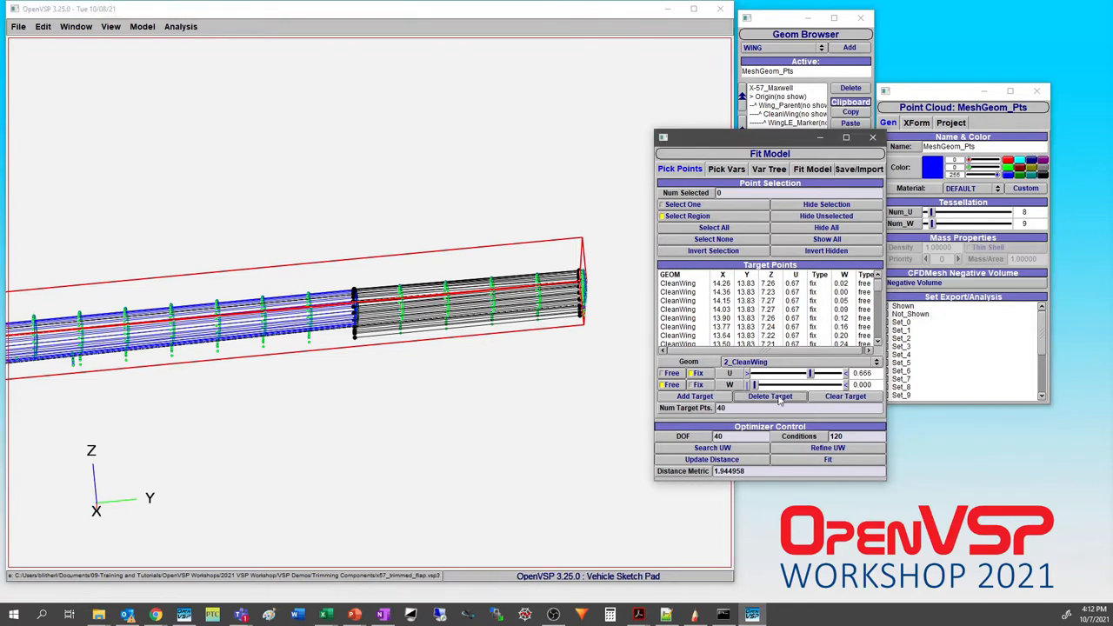
pyautogui.moveTo(810, 372)
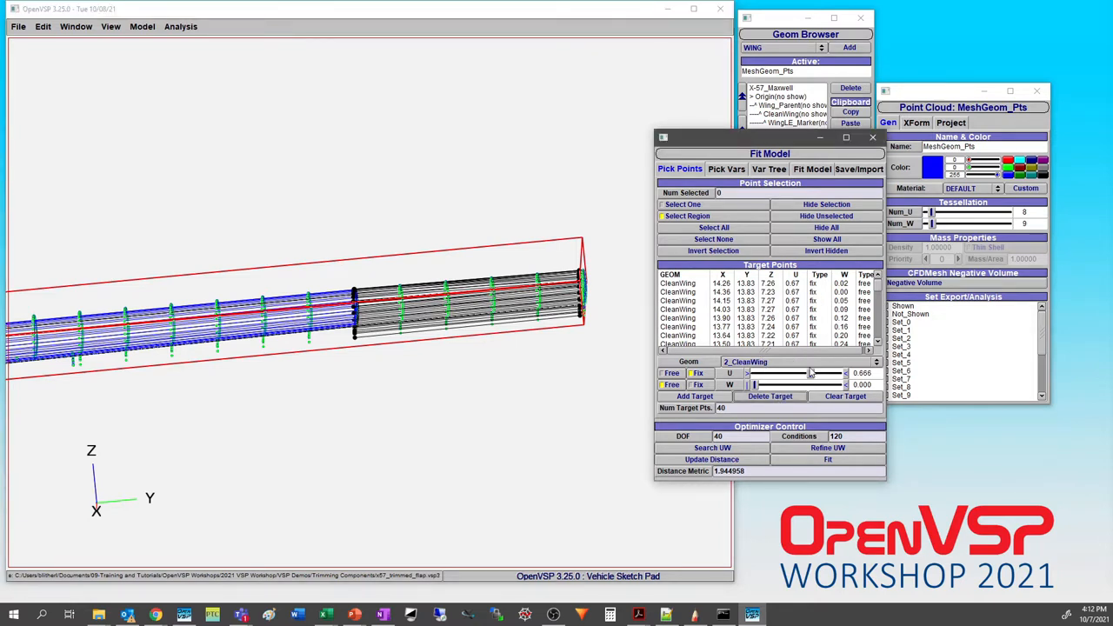
# Clear the old targets and add a selected block of cross-section points as WingGeom fit targets
pyautogui.click(845, 397)
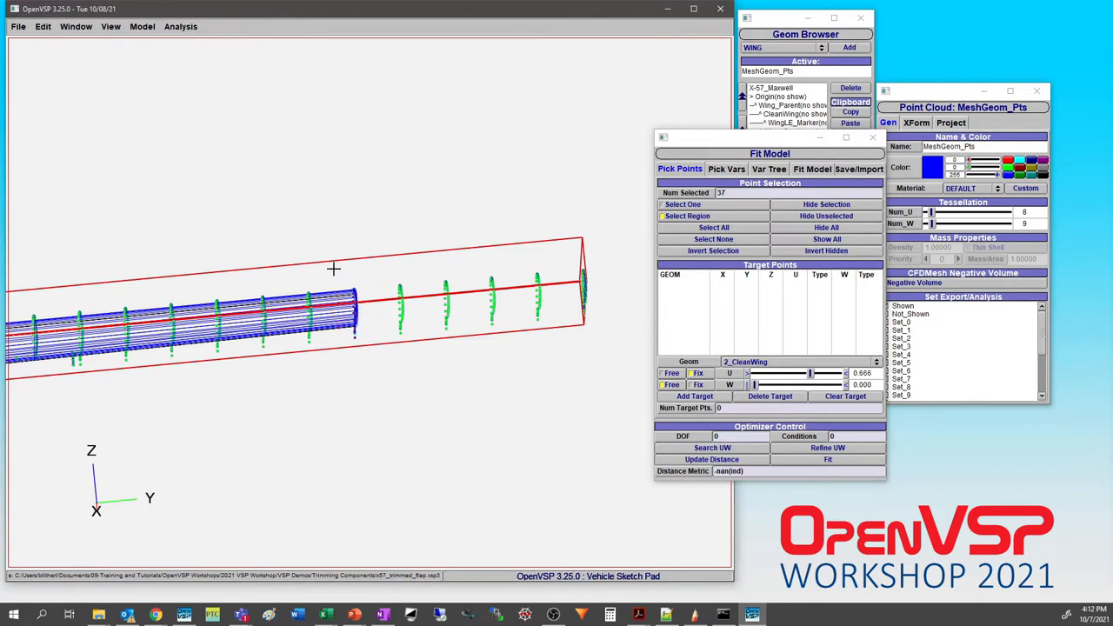
pyautogui.moveTo(334, 268); pyautogui.dragTo(366, 339)
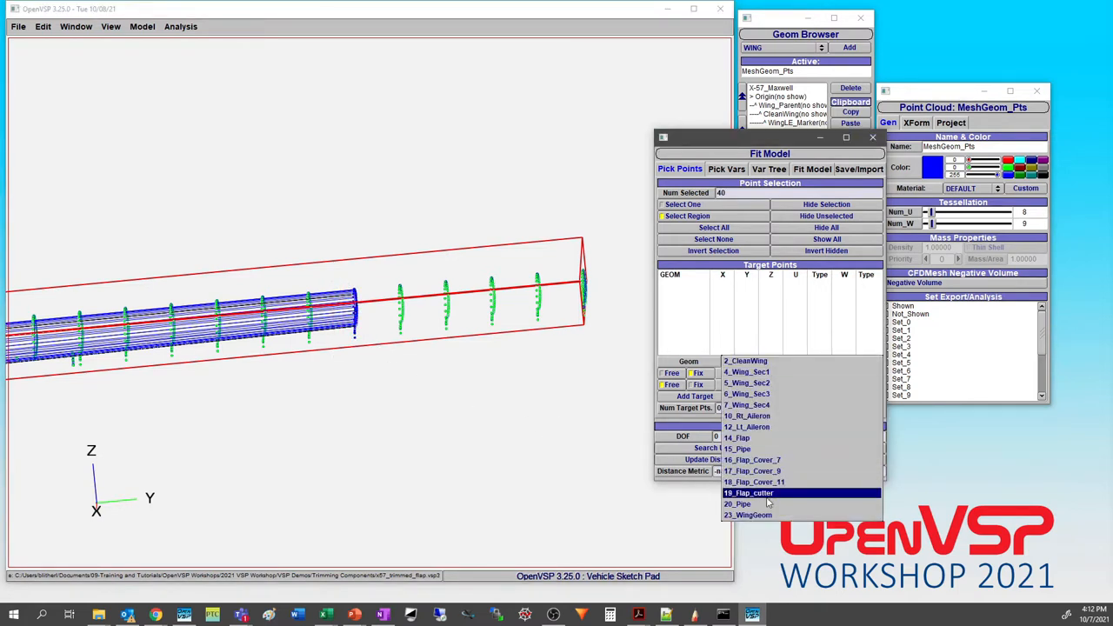
pyautogui.click(746, 514)
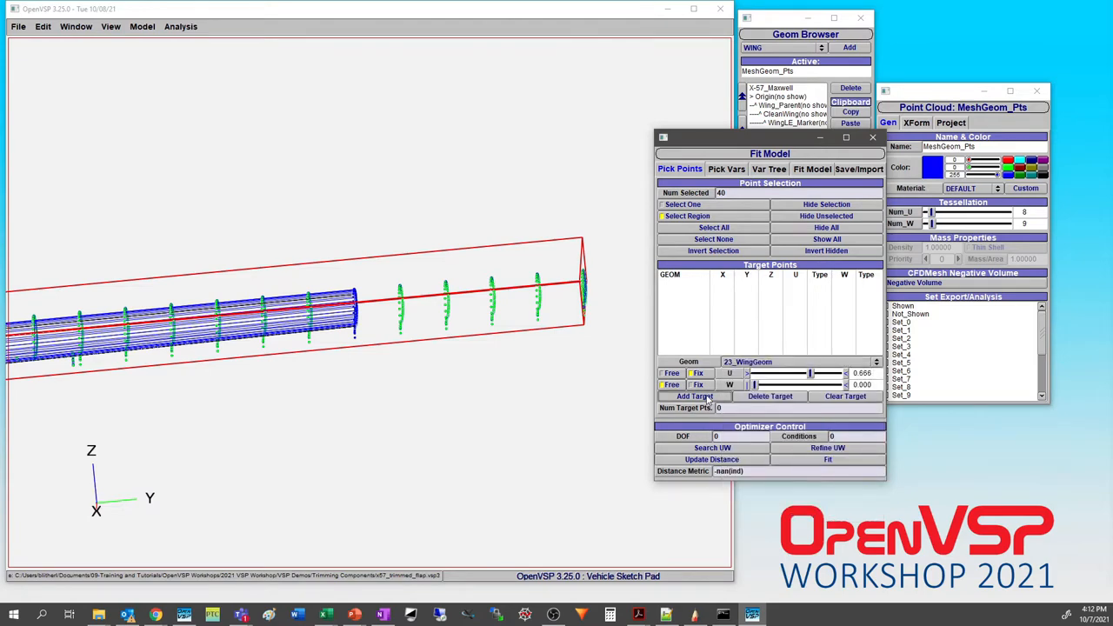
pyautogui.click(696, 396)
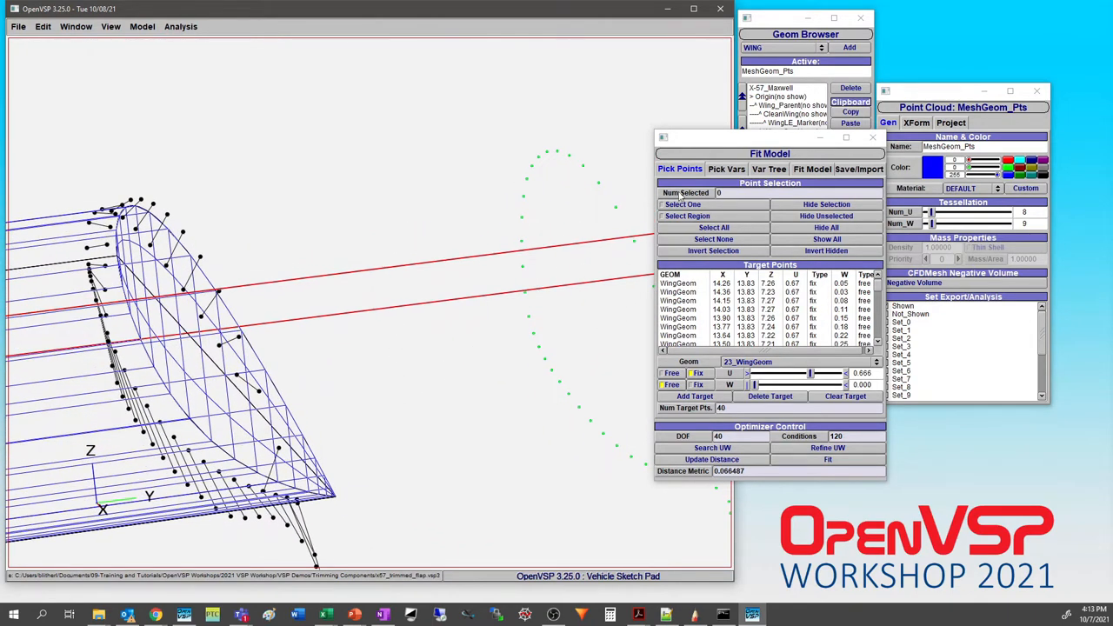
# Make the wing section a Karman-Trefftz airfoil
pyautogui.click(555, 127)
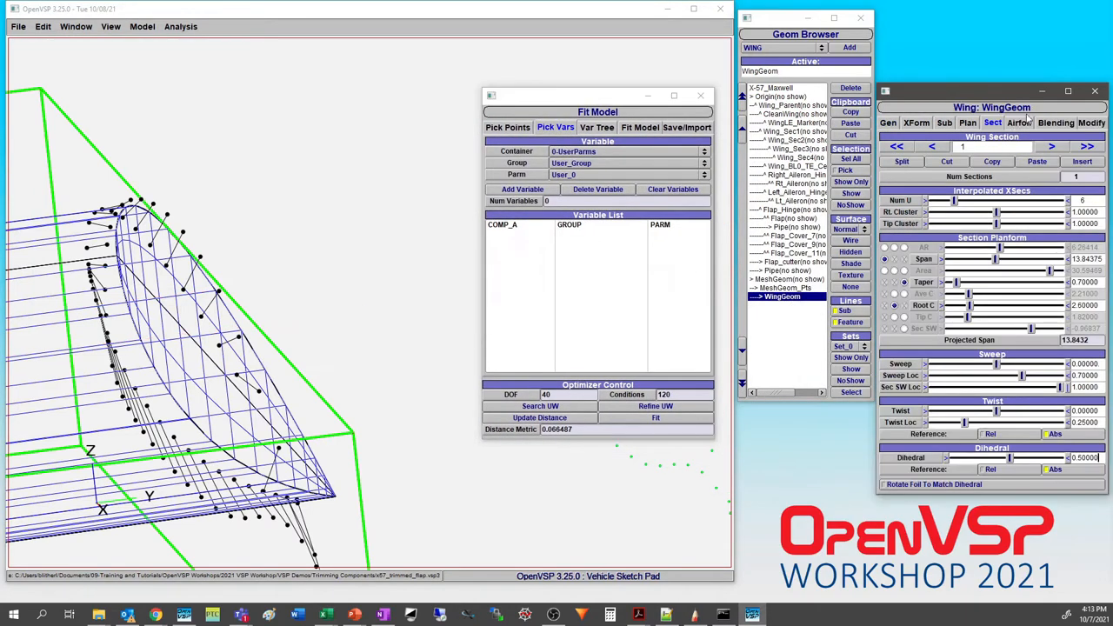
pyautogui.click(1019, 122)
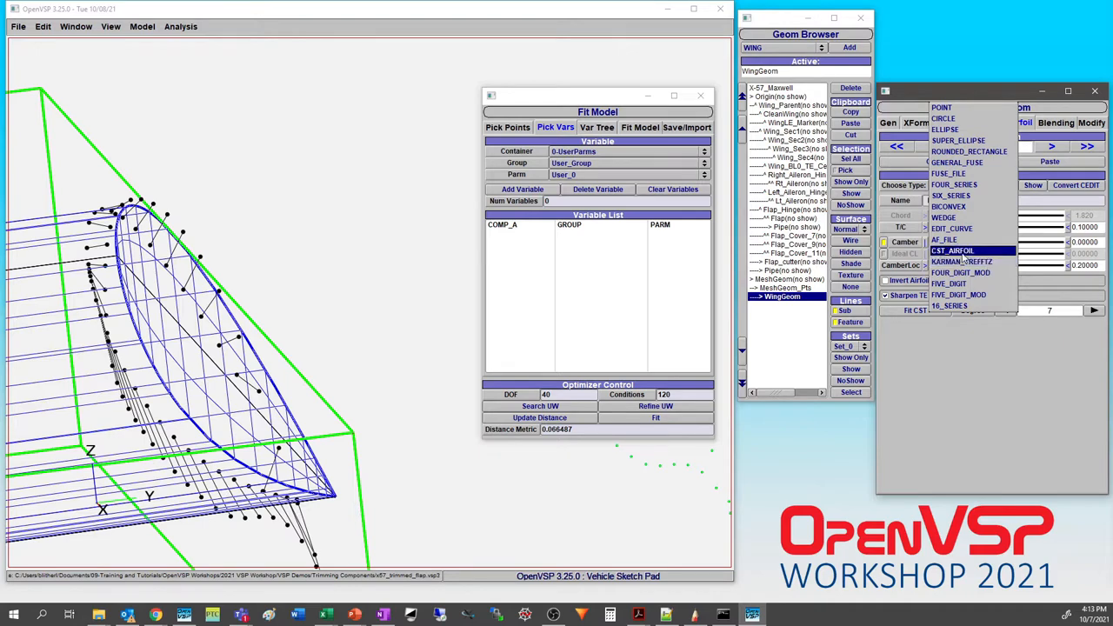
pyautogui.click(953, 251)
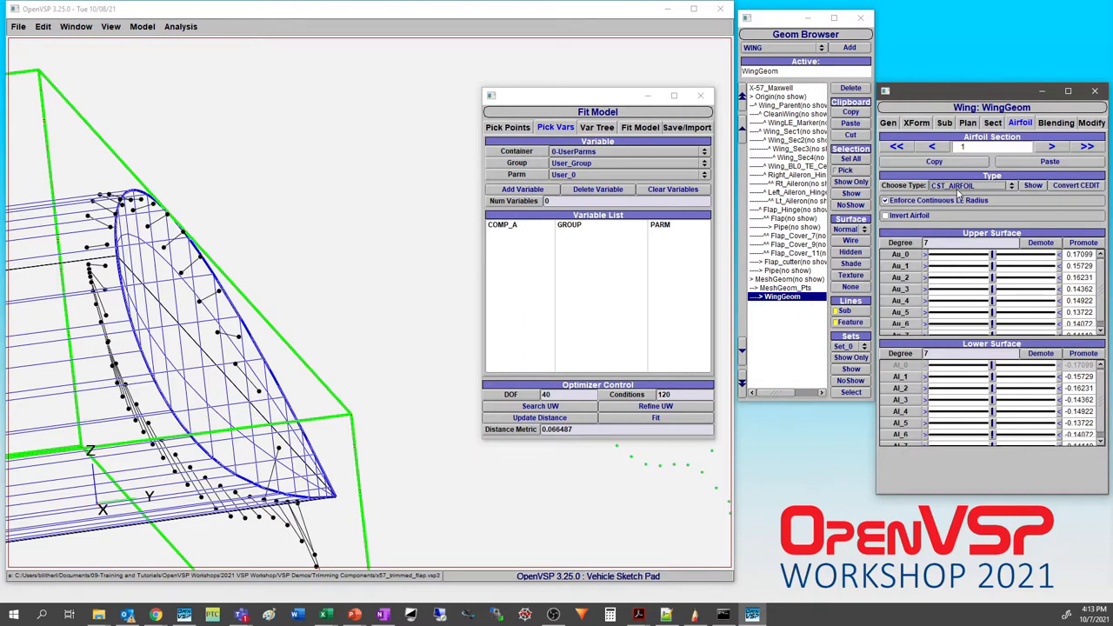
pyautogui.click(953, 184)
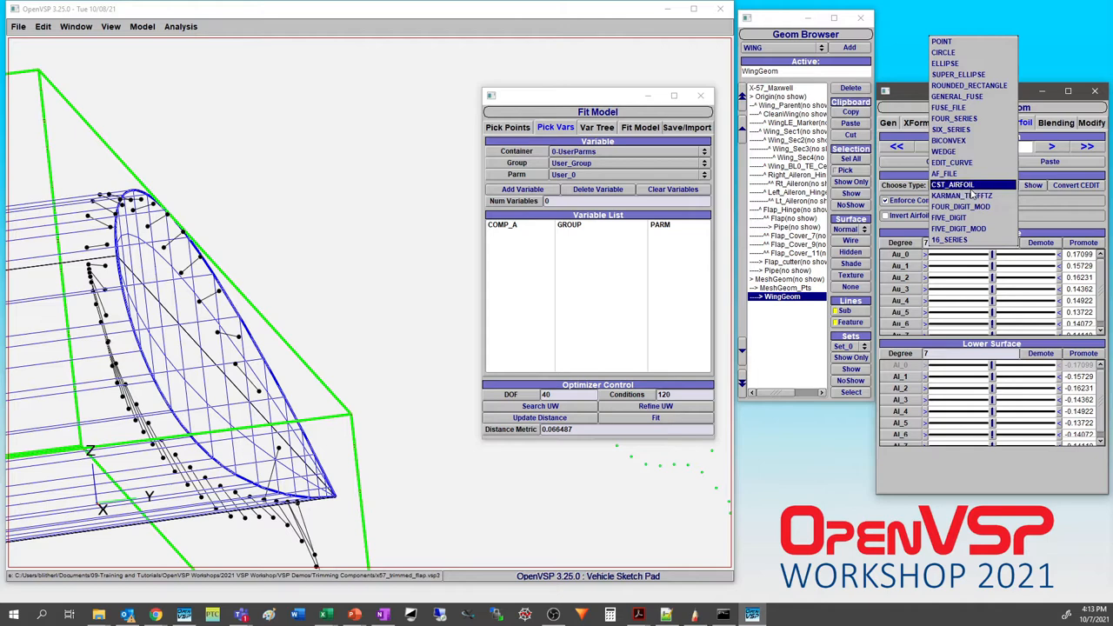
pyautogui.moveTo(972, 195)
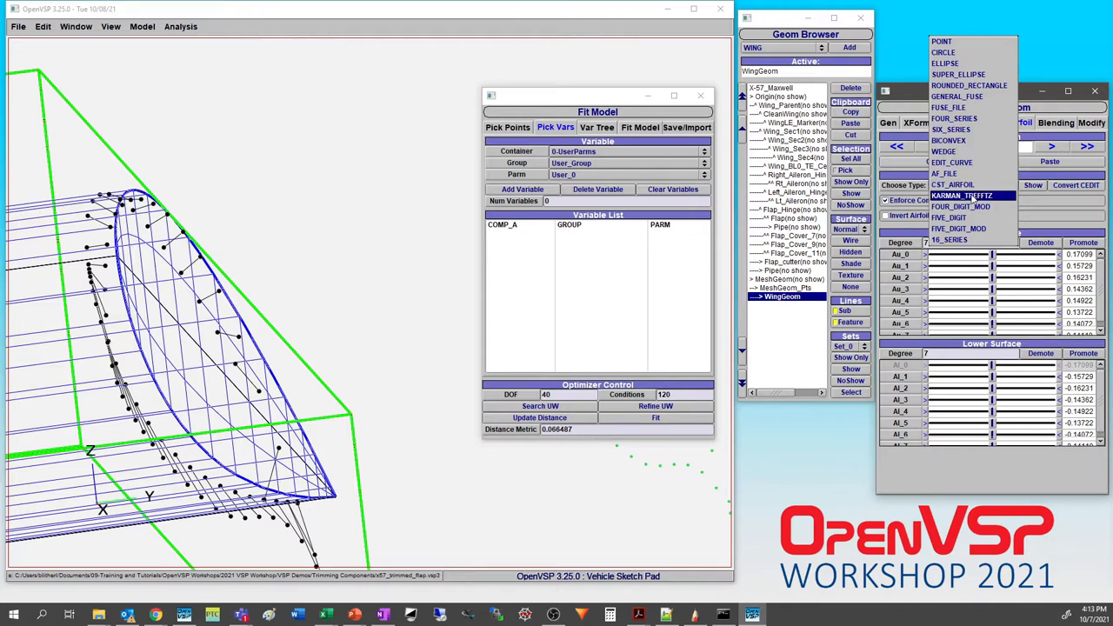
pyautogui.click(964, 195)
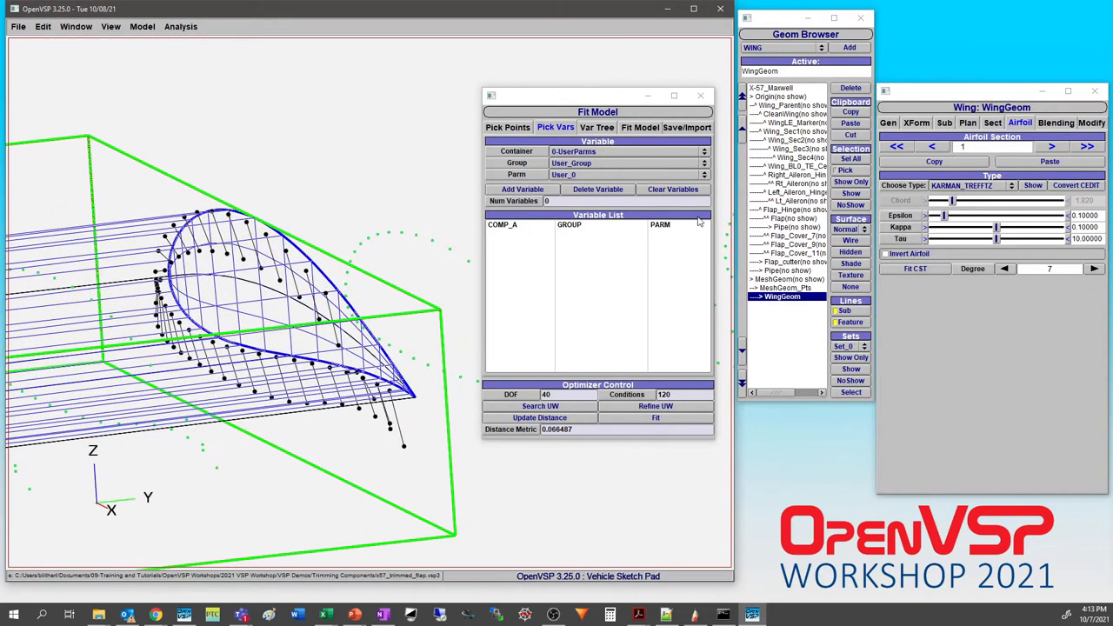
pyautogui.moveTo(900, 222)
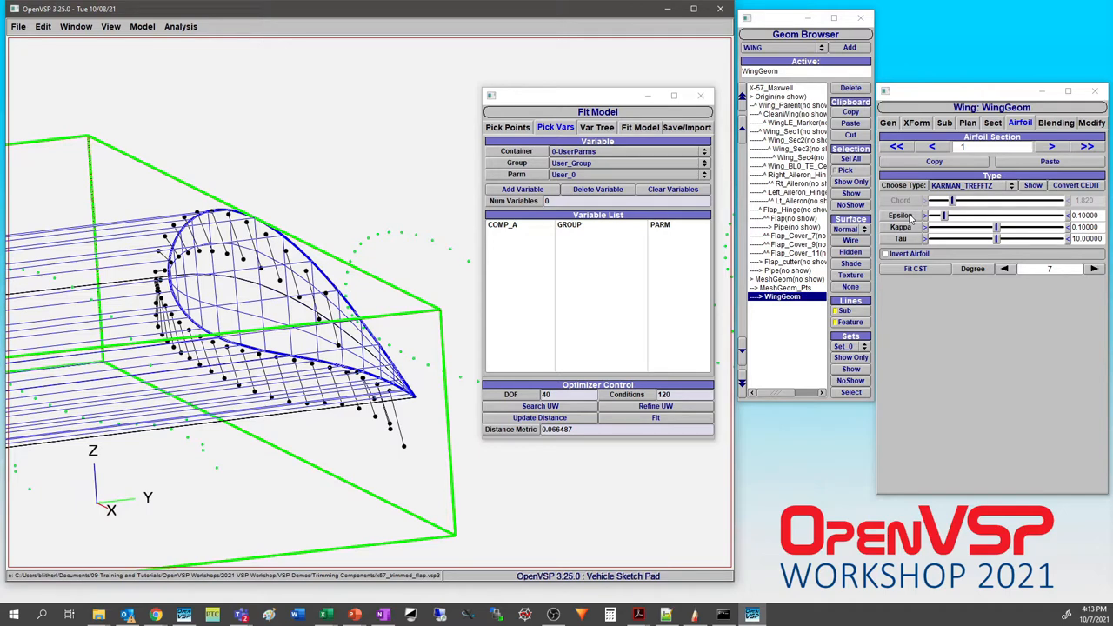
# Add the airfoil's Epsilon, Kappa, Tau and the section parameters as fit variables
pyautogui.click(522, 187)
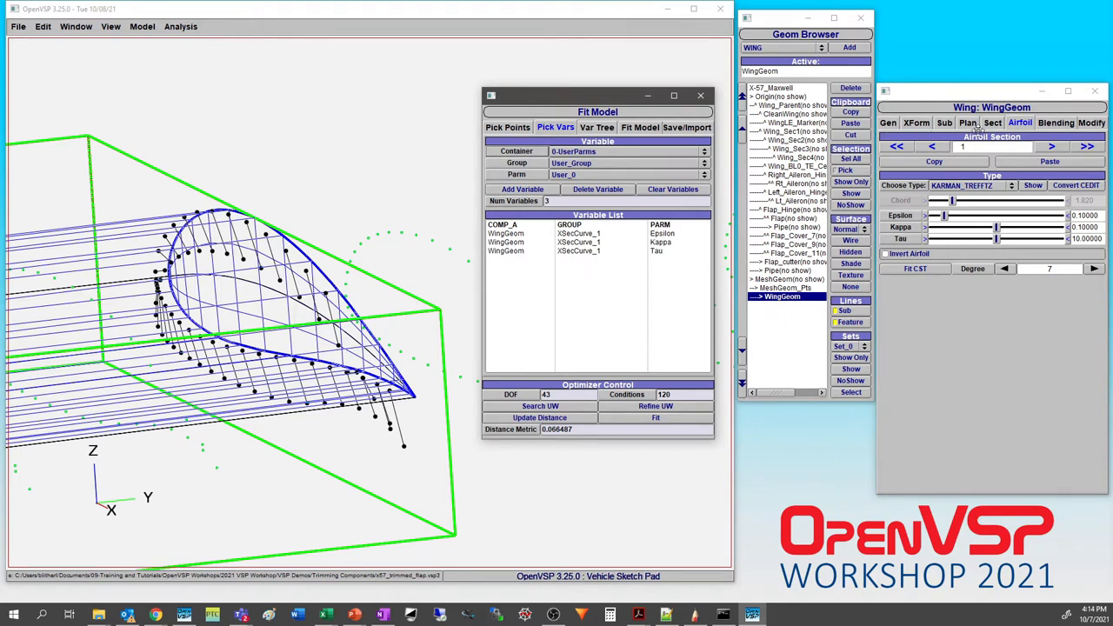
pyautogui.click(991, 122)
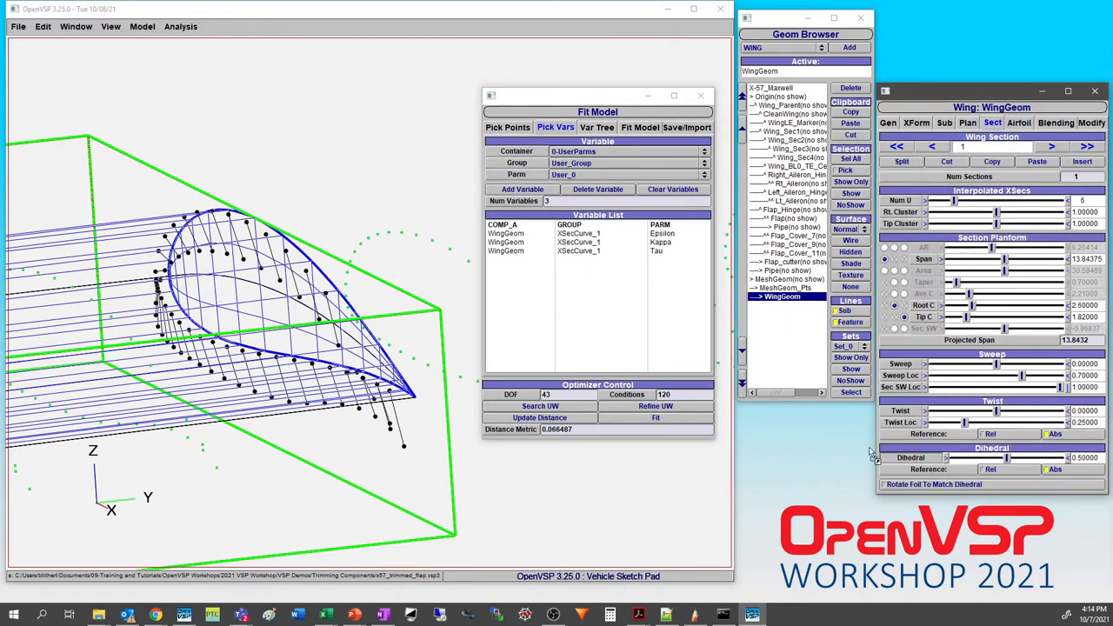
pyautogui.click(521, 188)
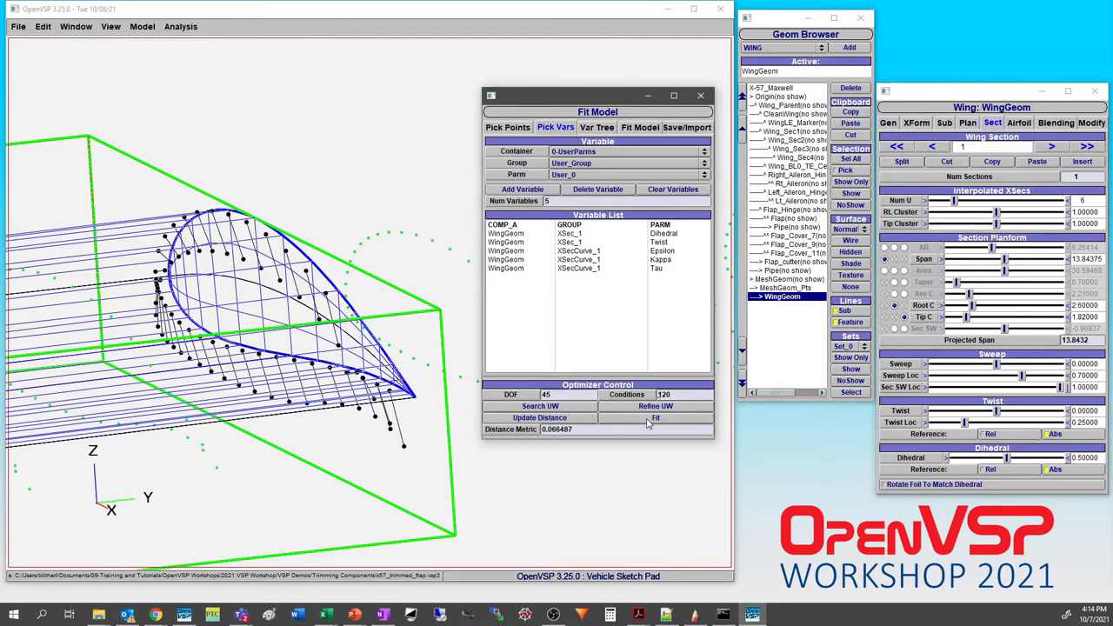
# Run the Fit optimizer with six variables so the airfoil reshapes toward the targets
pyautogui.click(656, 418)
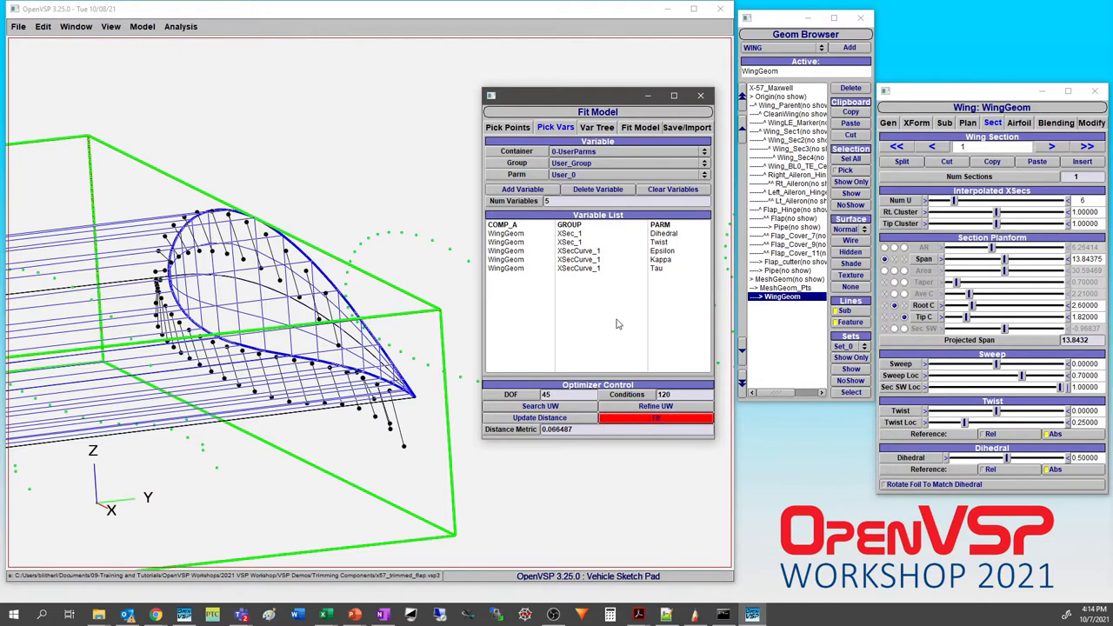
pyautogui.click(656, 417)
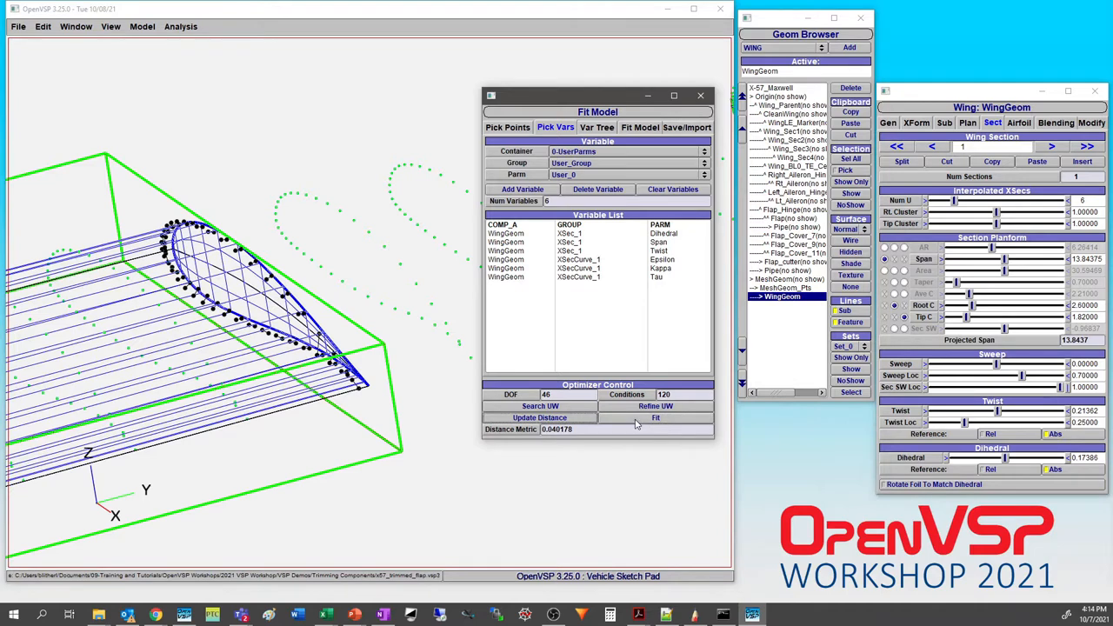
pyautogui.moveTo(640, 424)
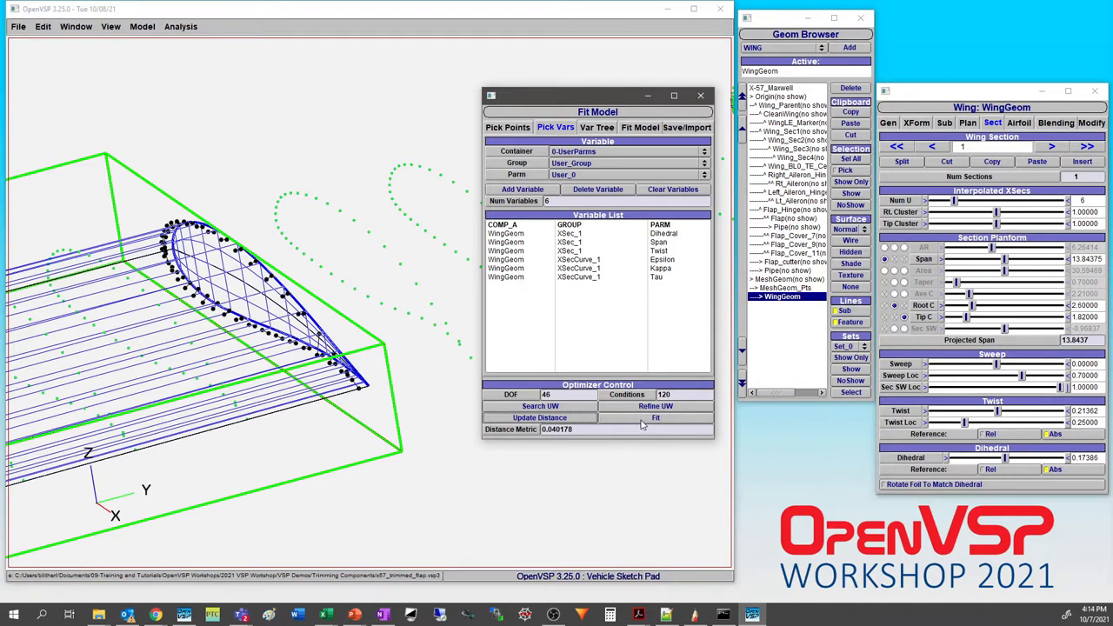
pyautogui.moveTo(644, 424)
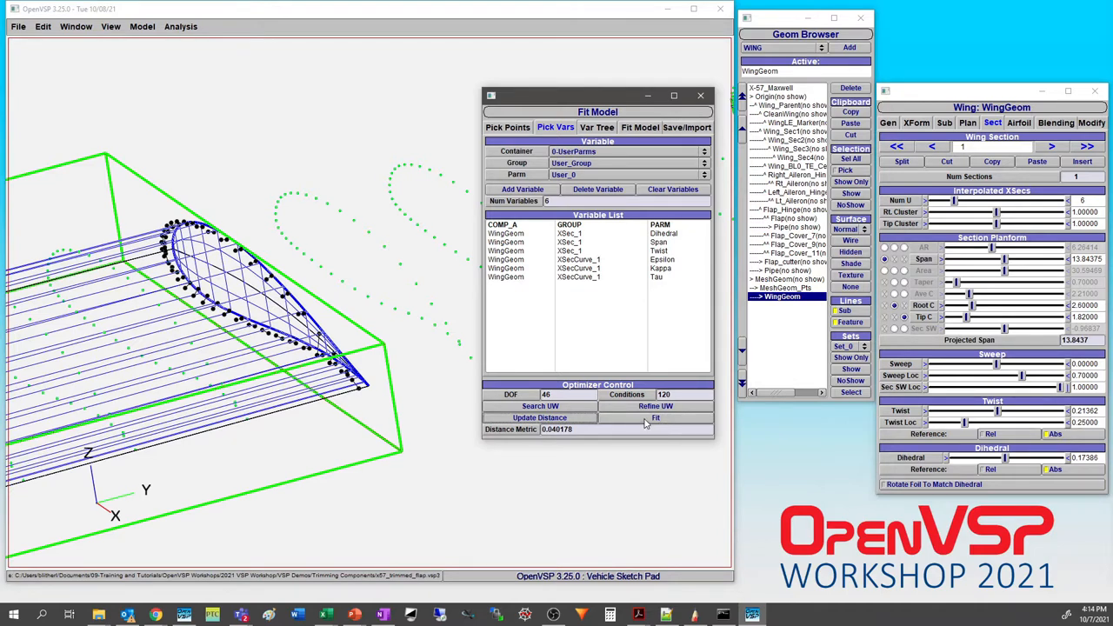
# Run the Fit optimizer a second time to lower the distance metric further
pyautogui.click(656, 417)
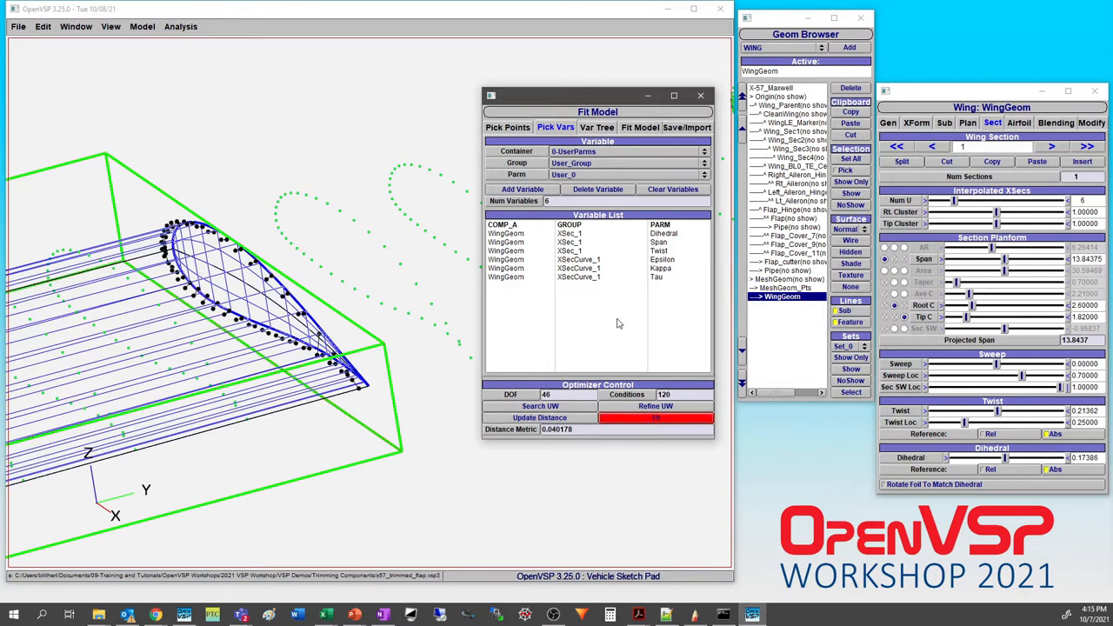
pyautogui.click(655, 417)
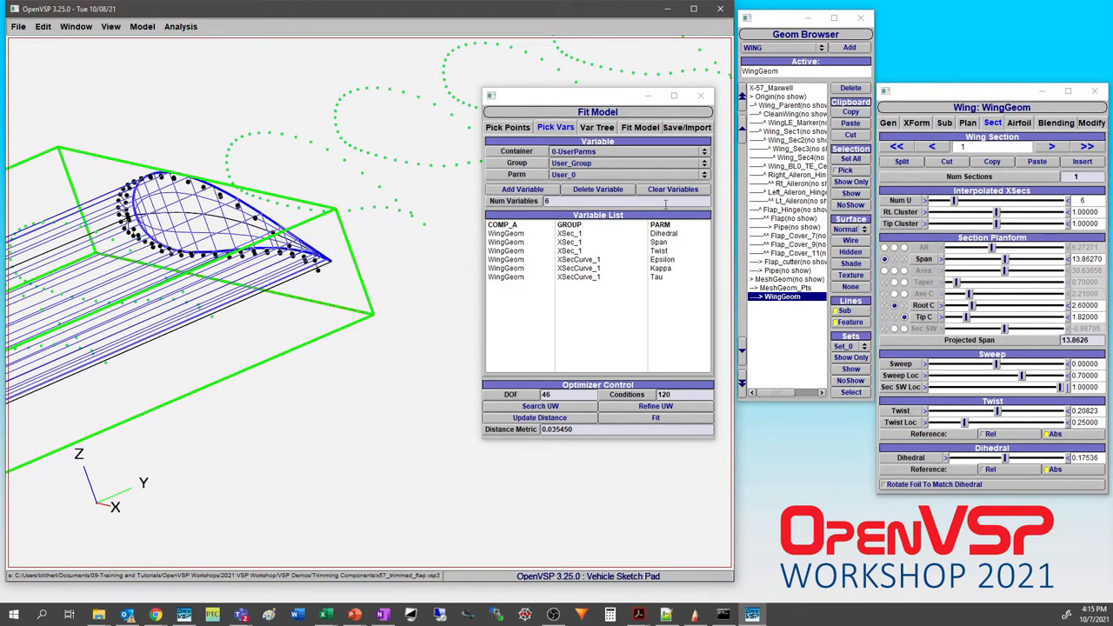
# Clear all fit variables and change the section to a CST airfoil
pyautogui.click(671, 188)
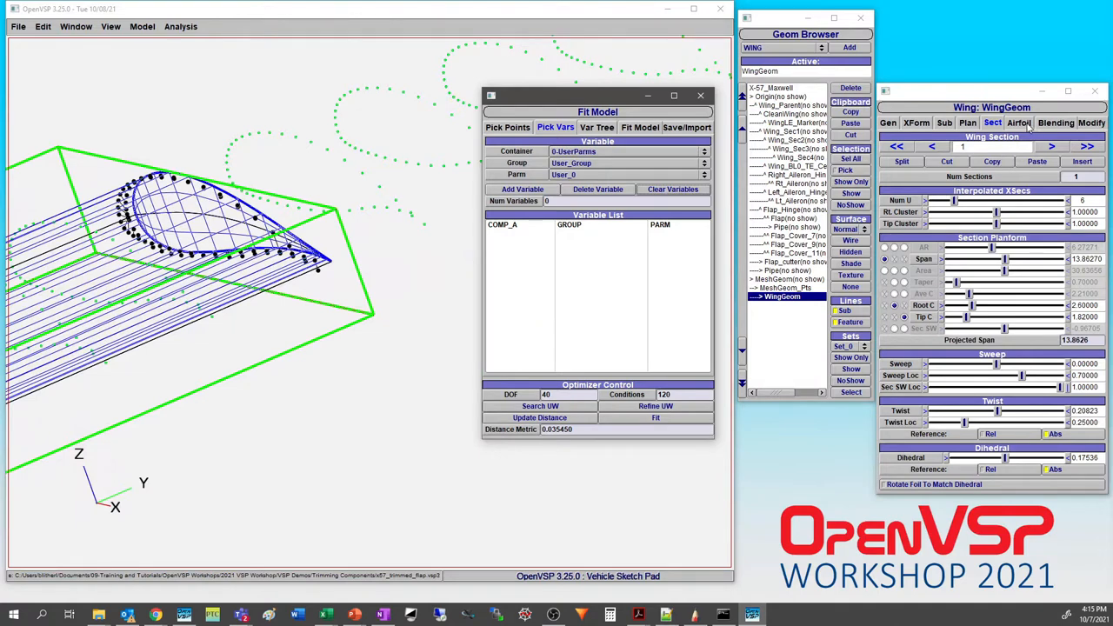
pyautogui.click(1017, 122)
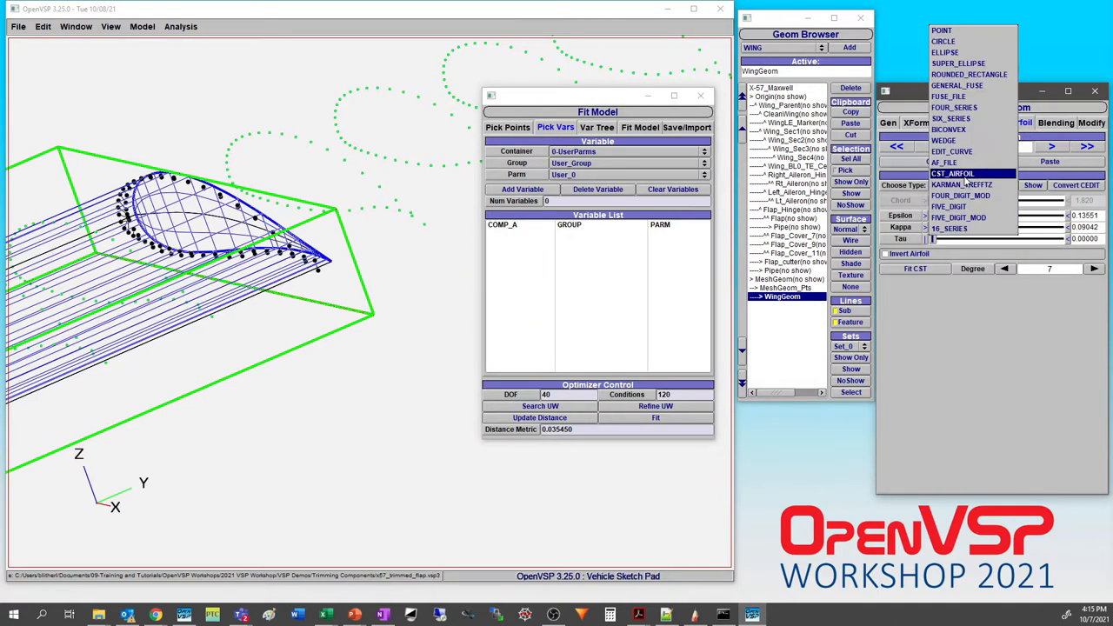
pyautogui.click(953, 174)
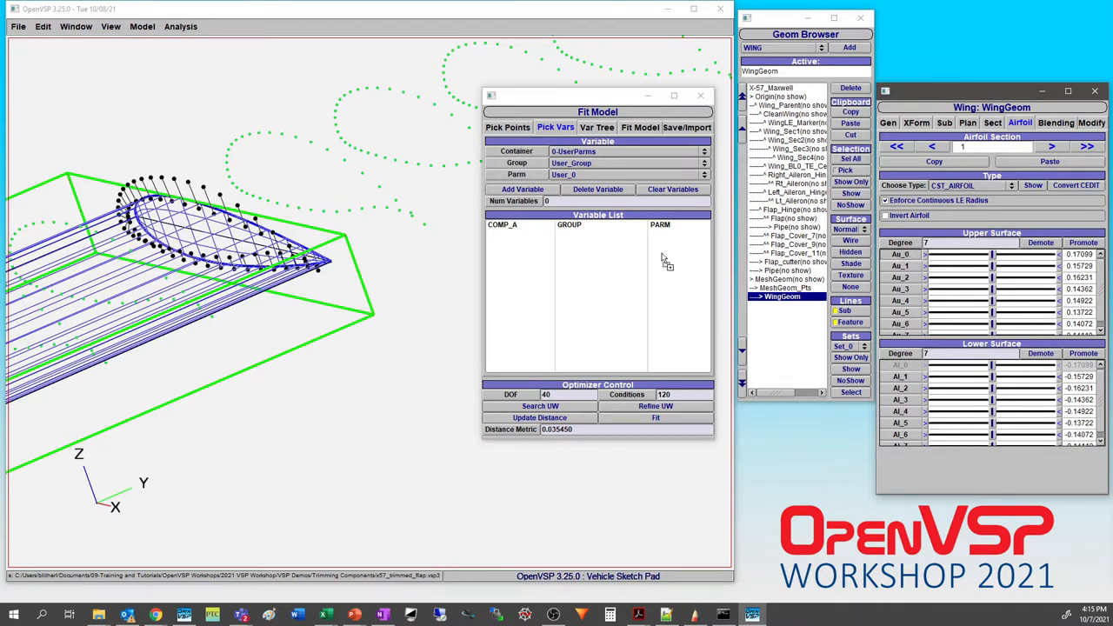
# Add the CST upper and lower surface coefficients plus section dihedral, span and sweep as fit variables
pyautogui.click(522, 188)
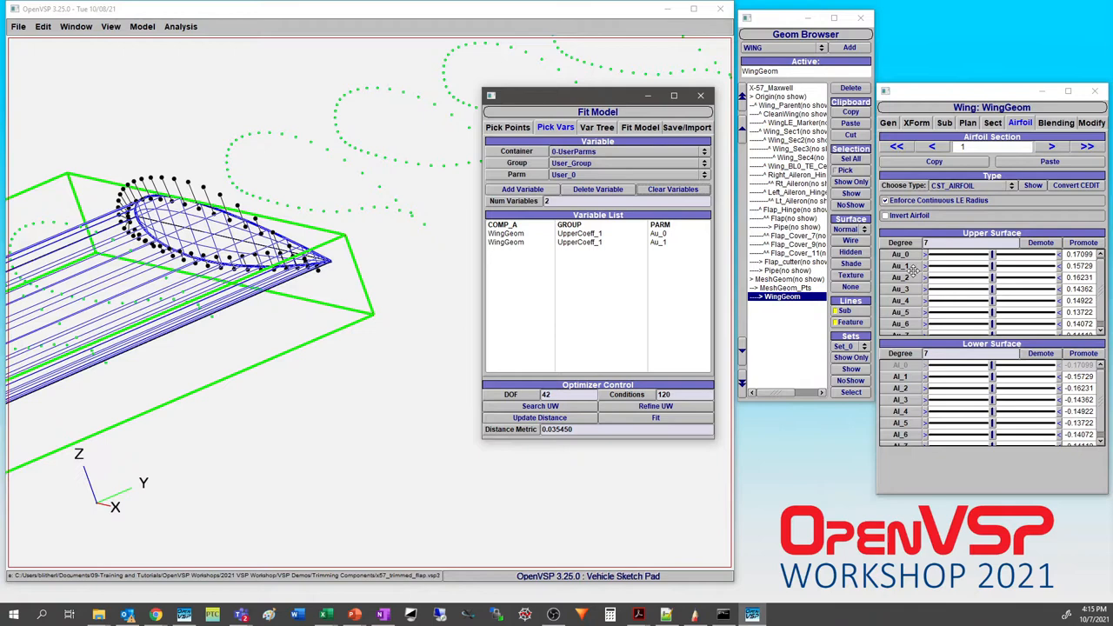
pyautogui.click(521, 188)
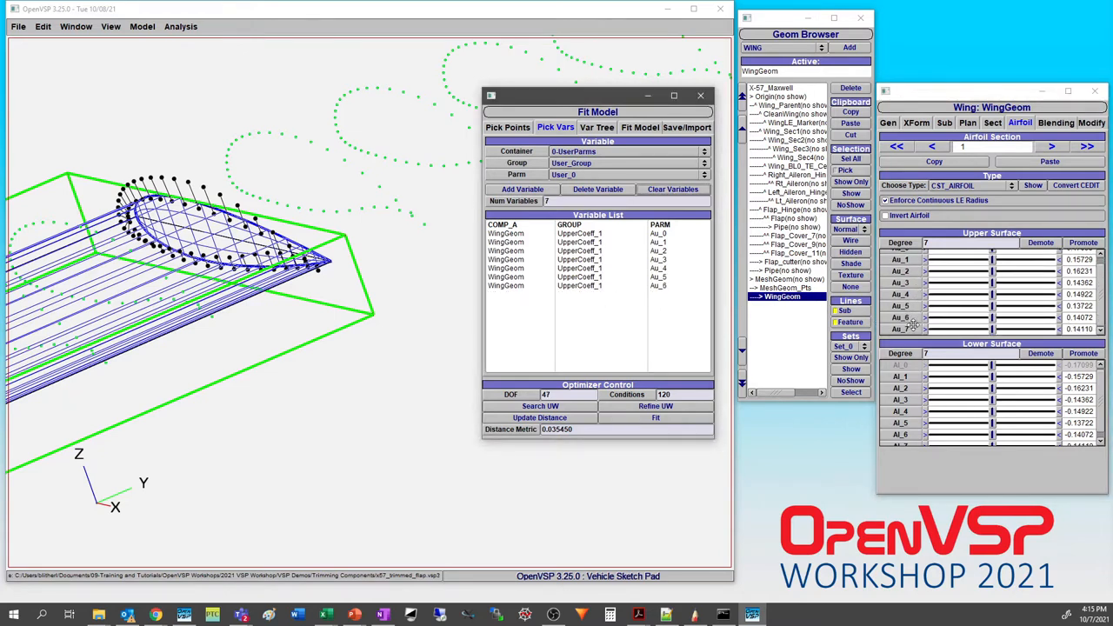
pyautogui.click(522, 187)
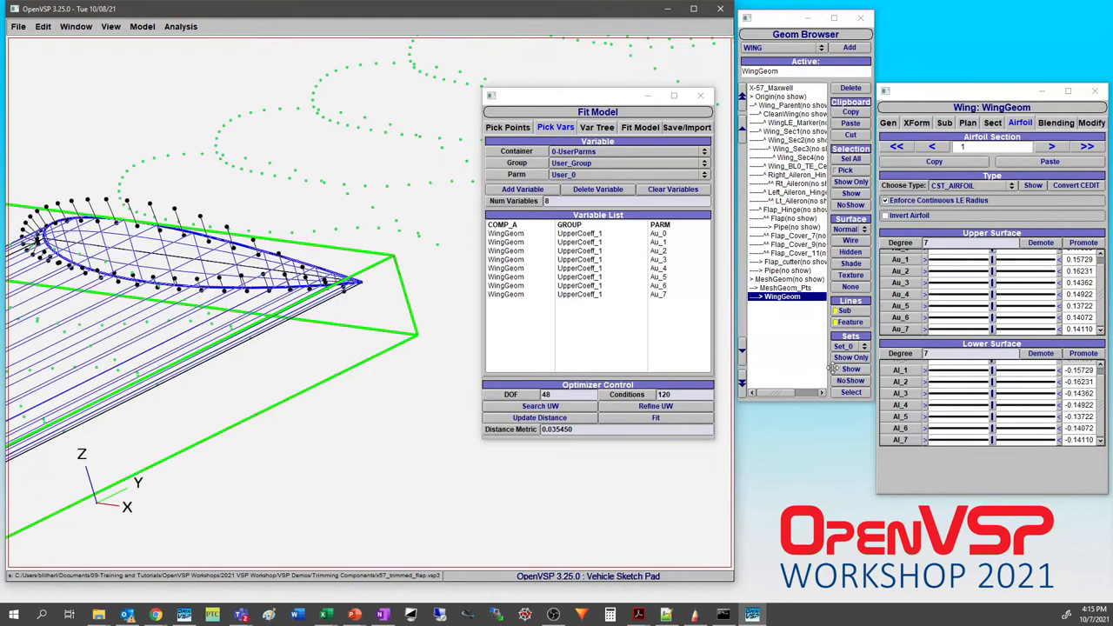
pyautogui.moveTo(900, 375)
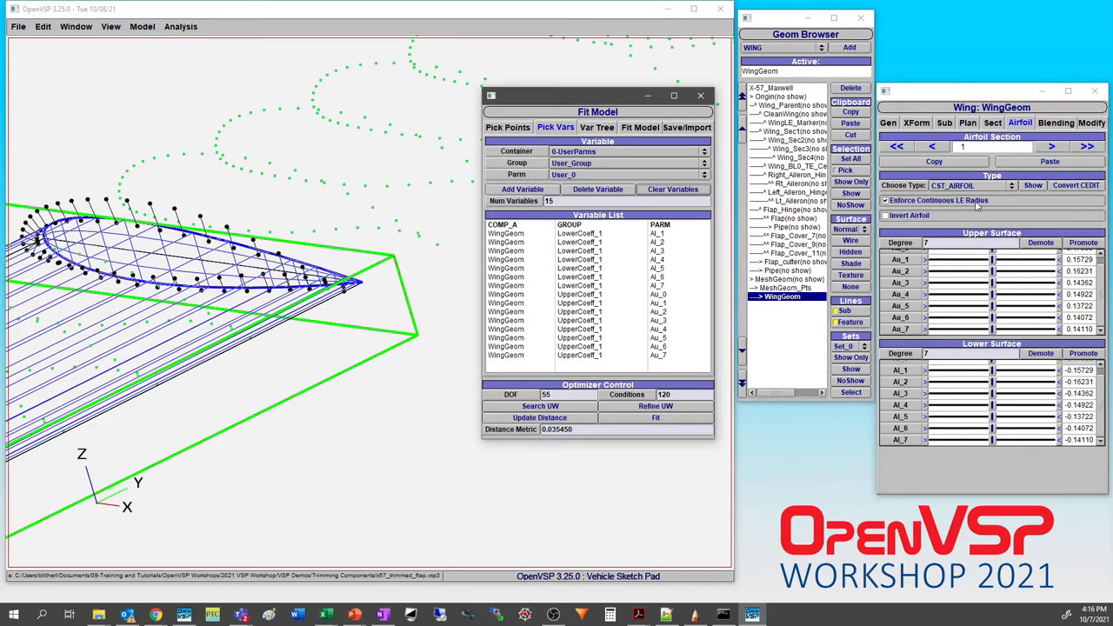
pyautogui.click(992, 121)
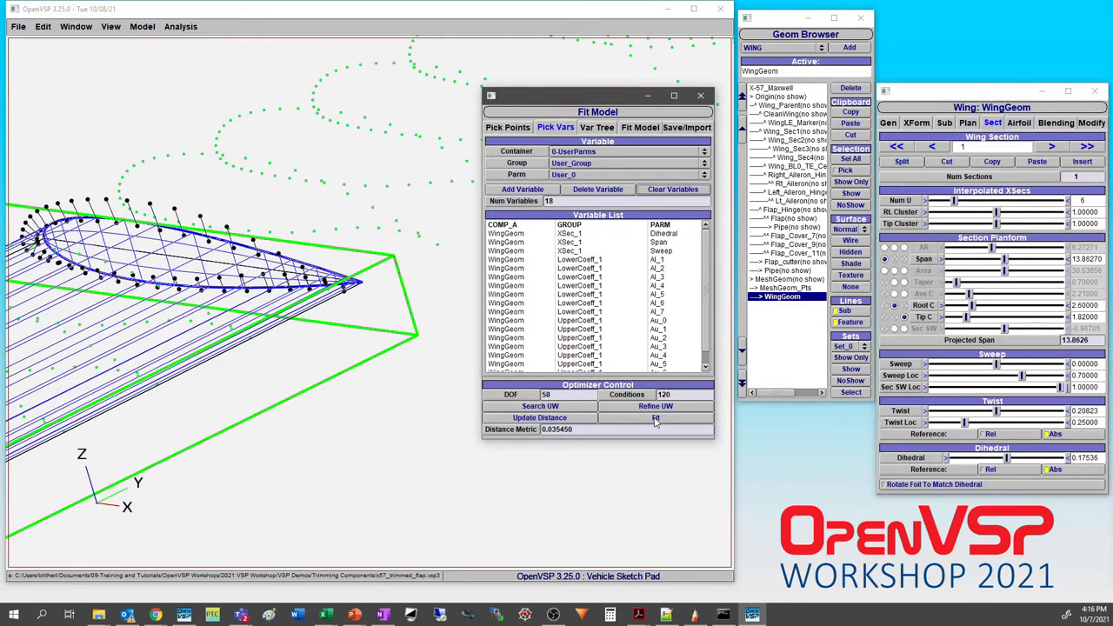
# Run the Fit optimizer with the eighteen CST variables
pyautogui.click(656, 417)
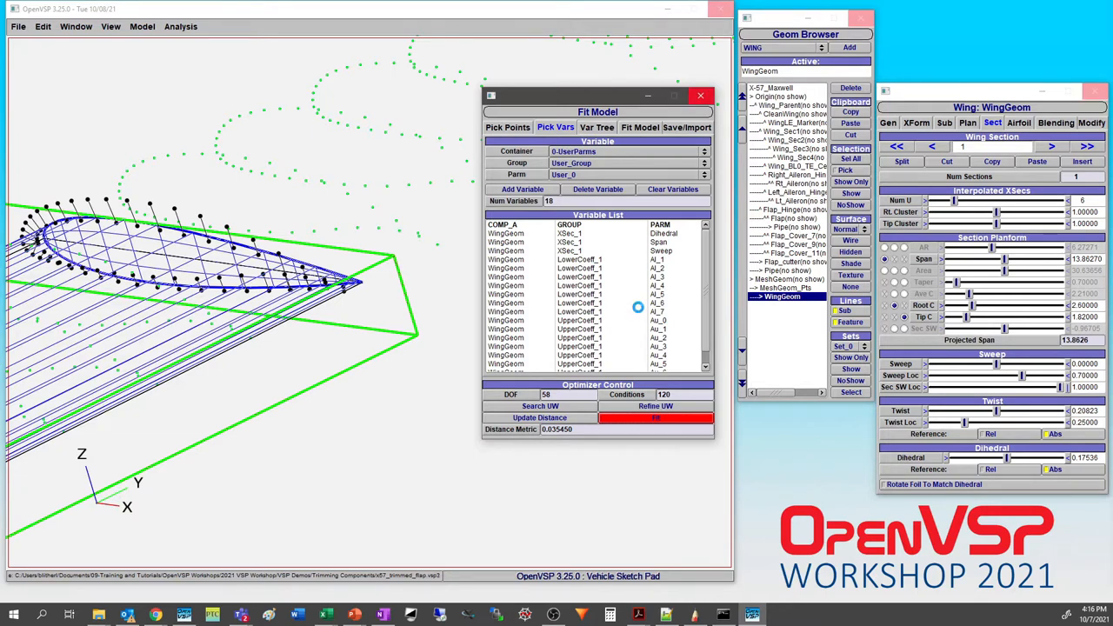
pyautogui.click(655, 417)
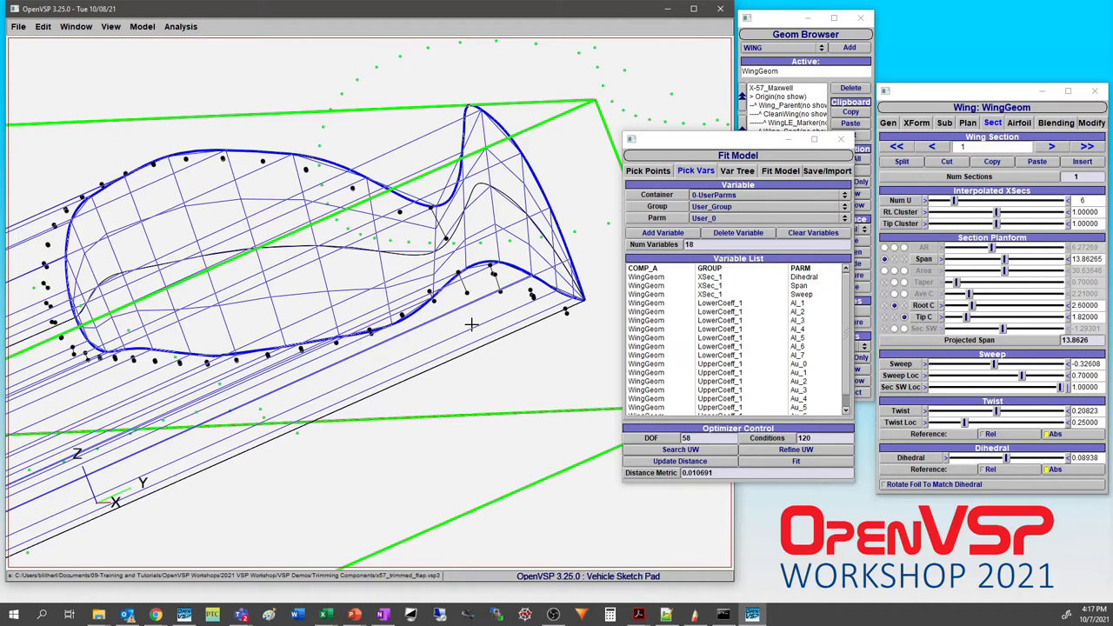
pyautogui.moveTo(471, 323)
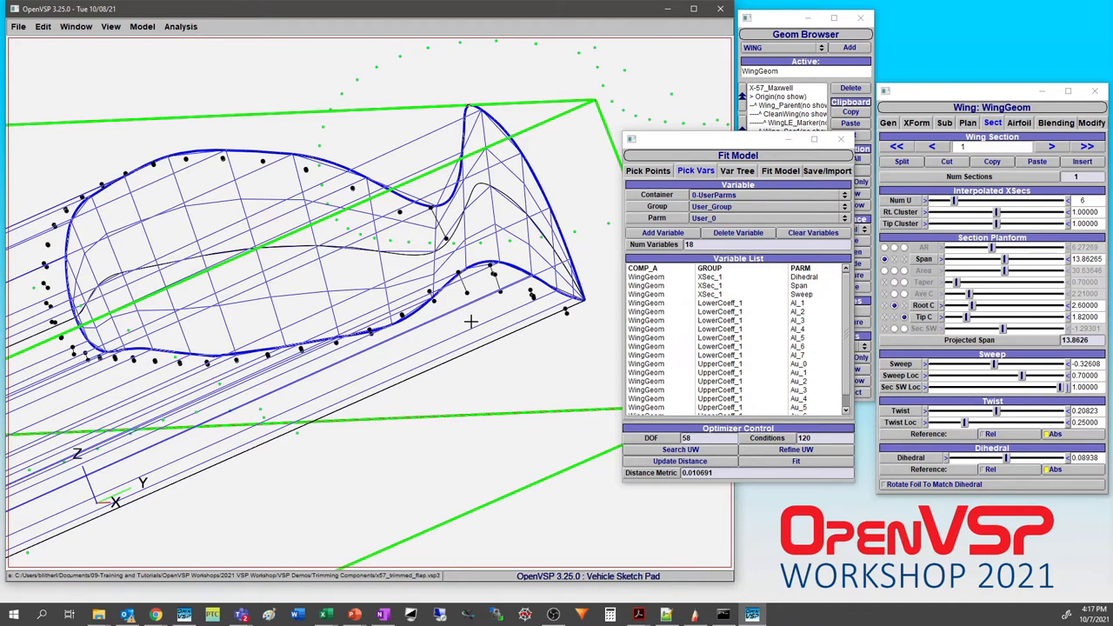
pyautogui.moveTo(478, 299)
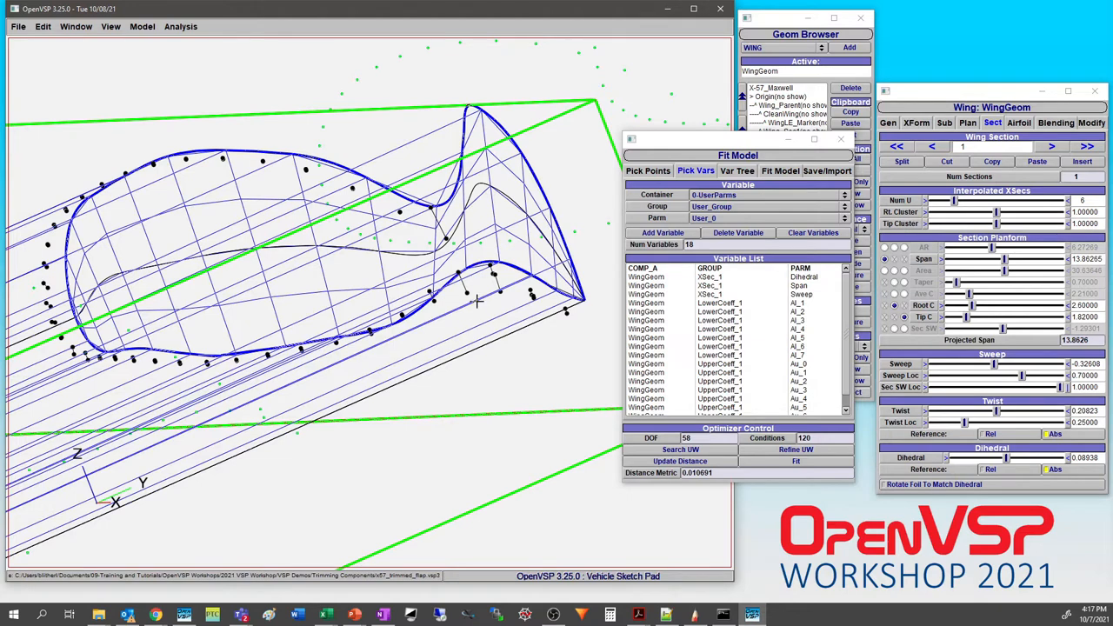
pyautogui.moveTo(550, 384)
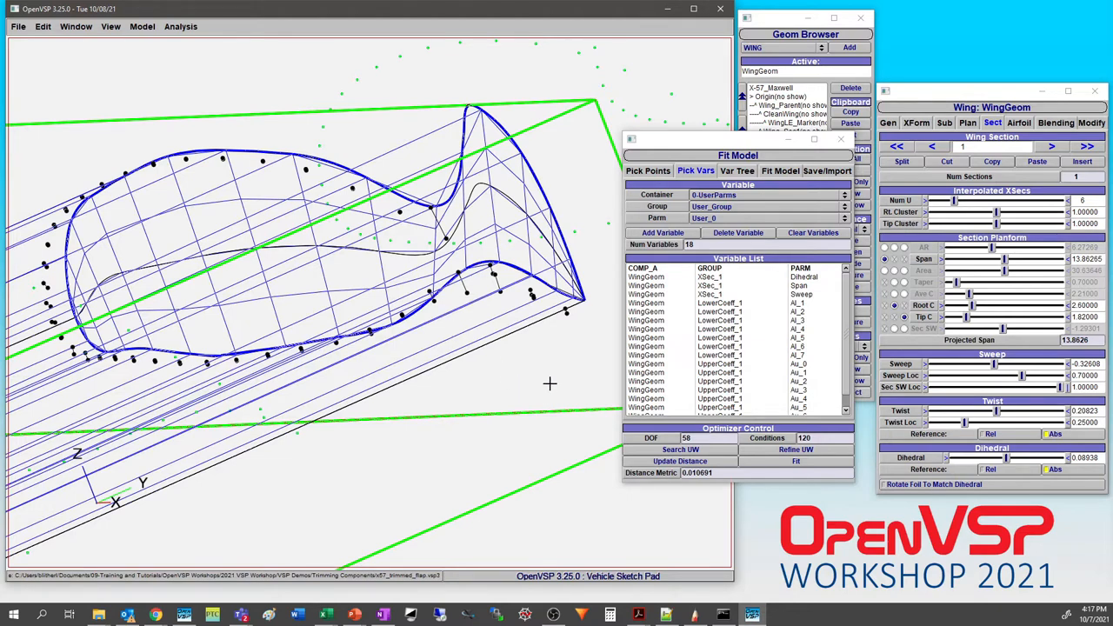
pyautogui.moveTo(522, 383)
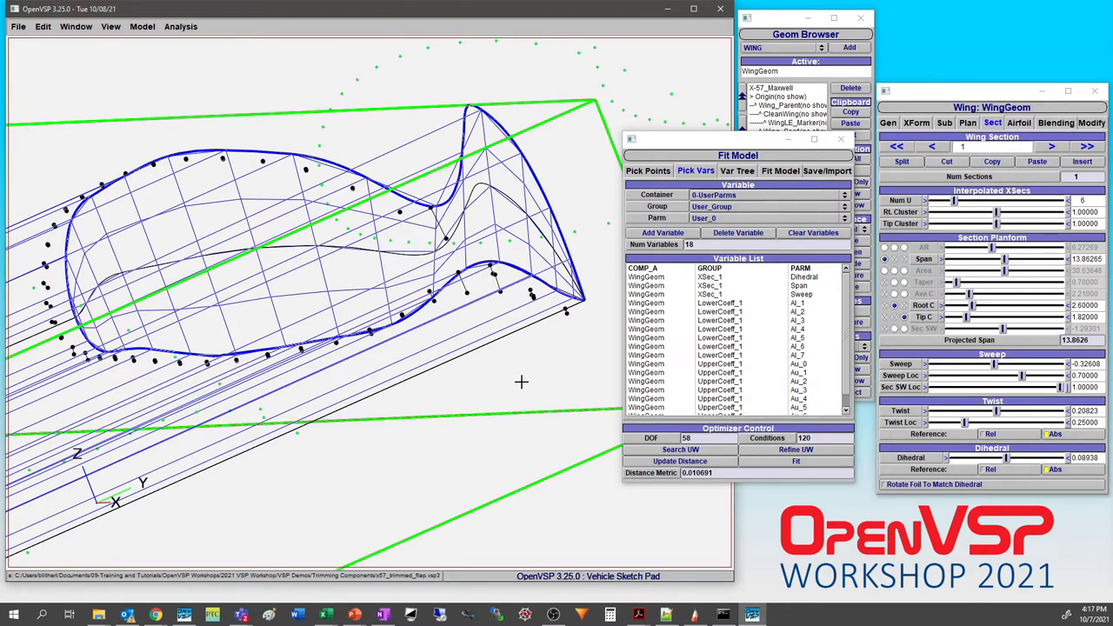
pyautogui.moveTo(546, 376)
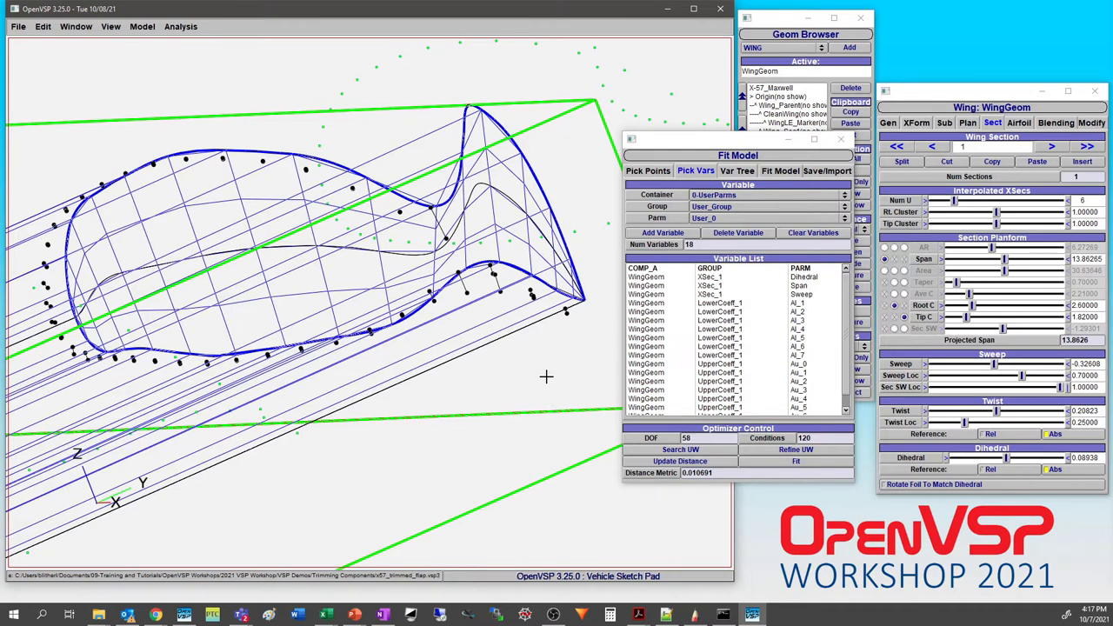
pyautogui.moveTo(532, 376)
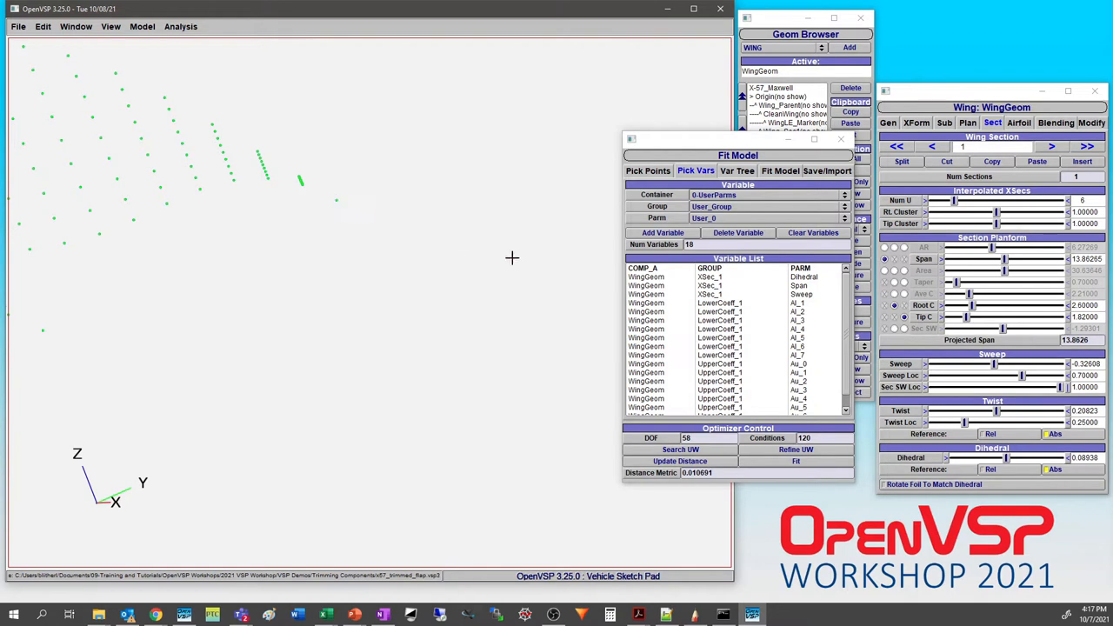
# Clear the fit's target points and start a new empty model
pyautogui.click(647, 170)
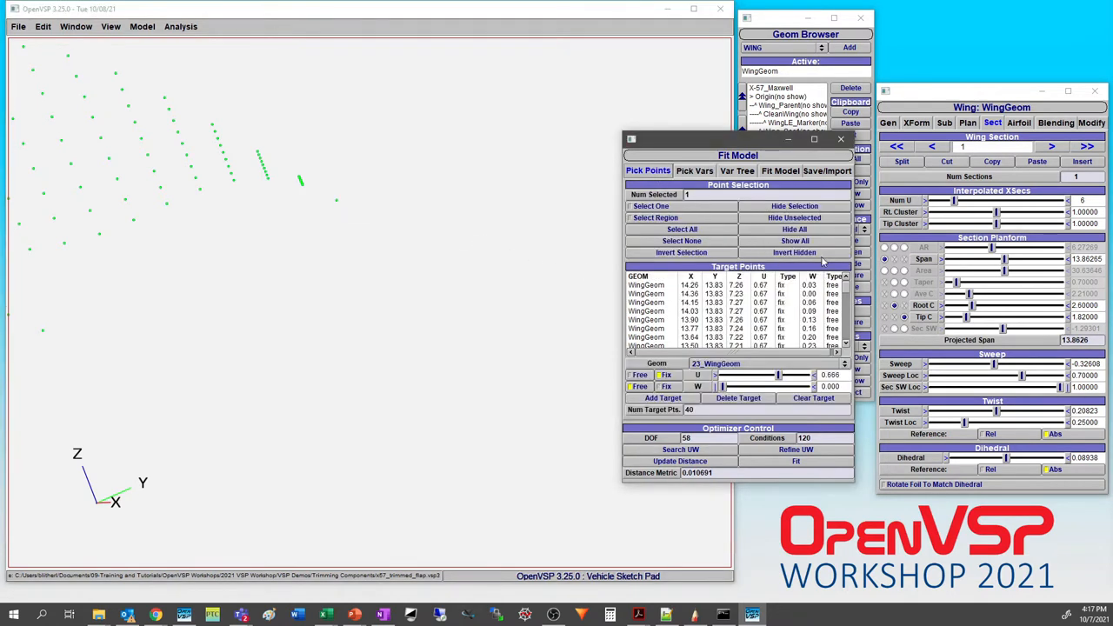
pyautogui.moveTo(704, 259)
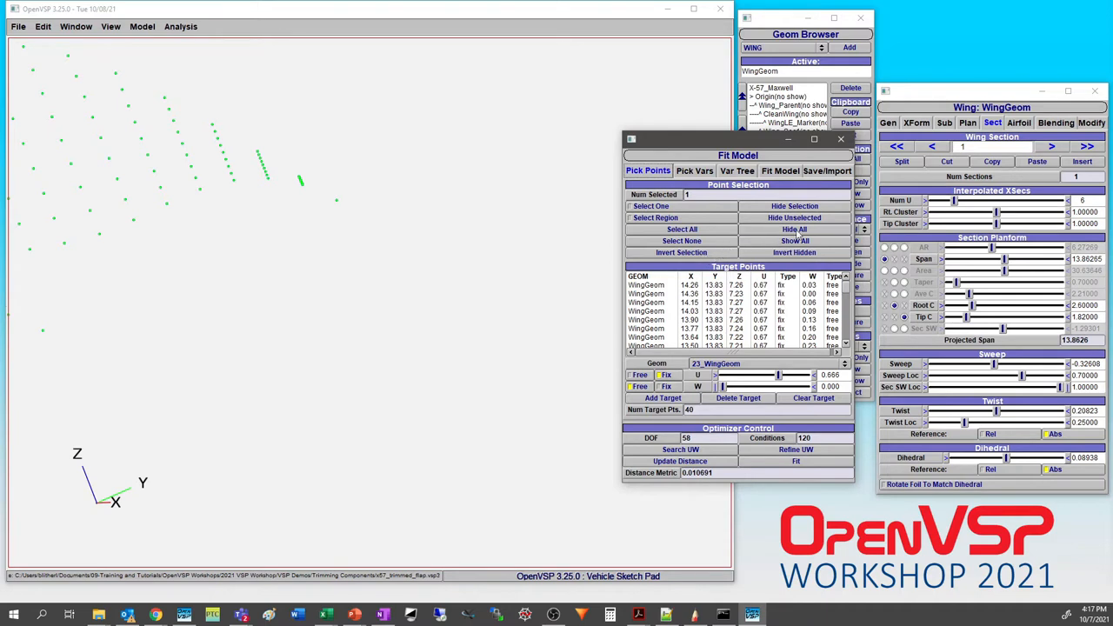
pyautogui.click(814, 398)
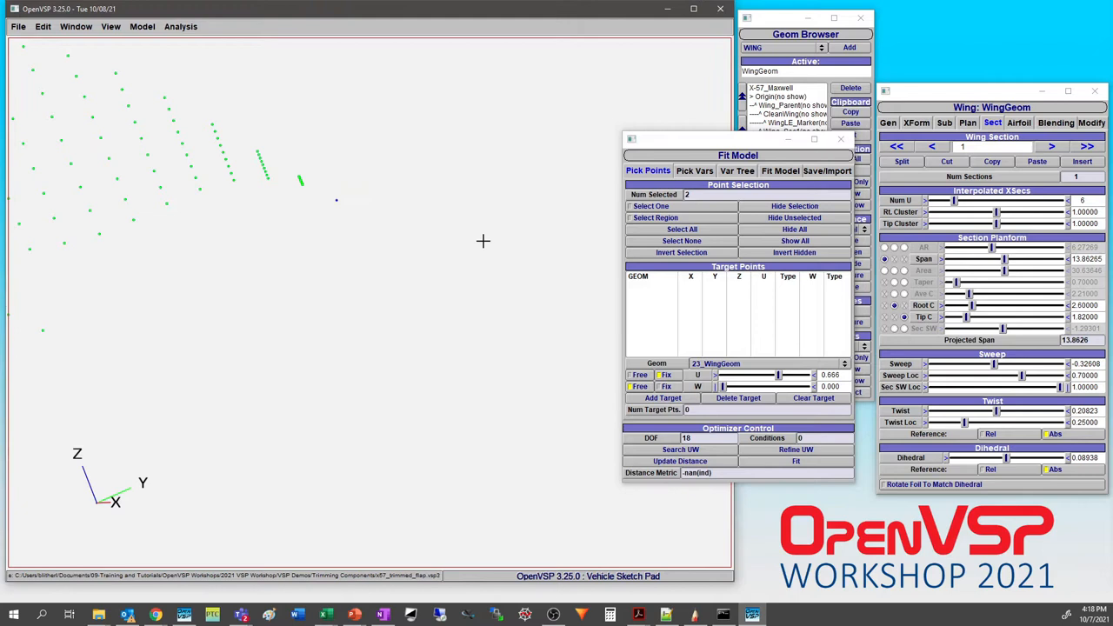
pyautogui.moveTo(734, 366)
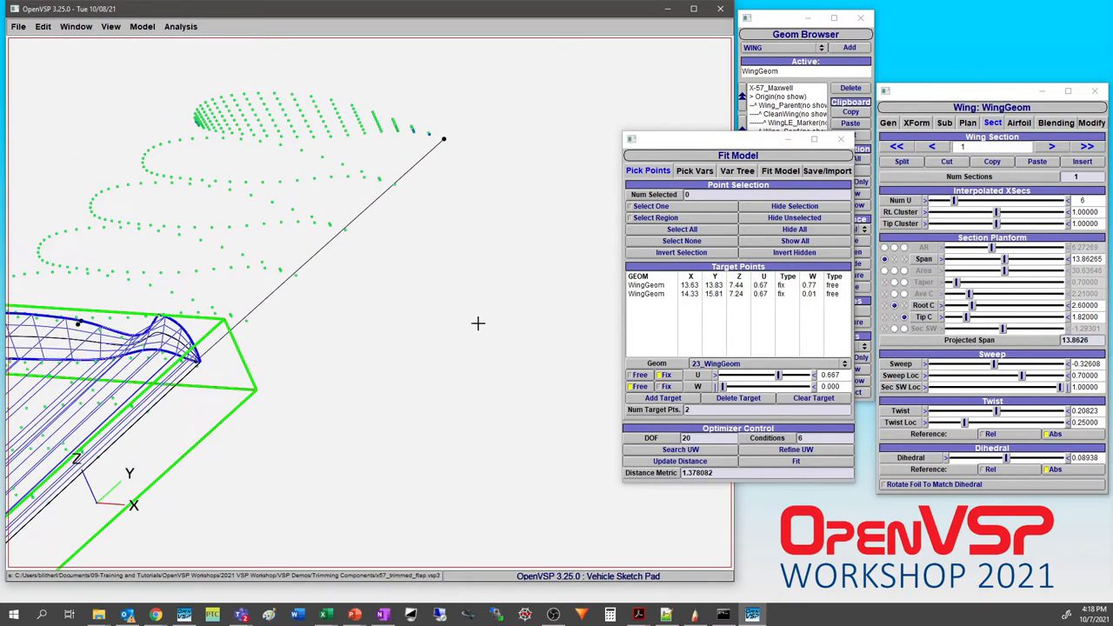
pyautogui.click(1019, 122)
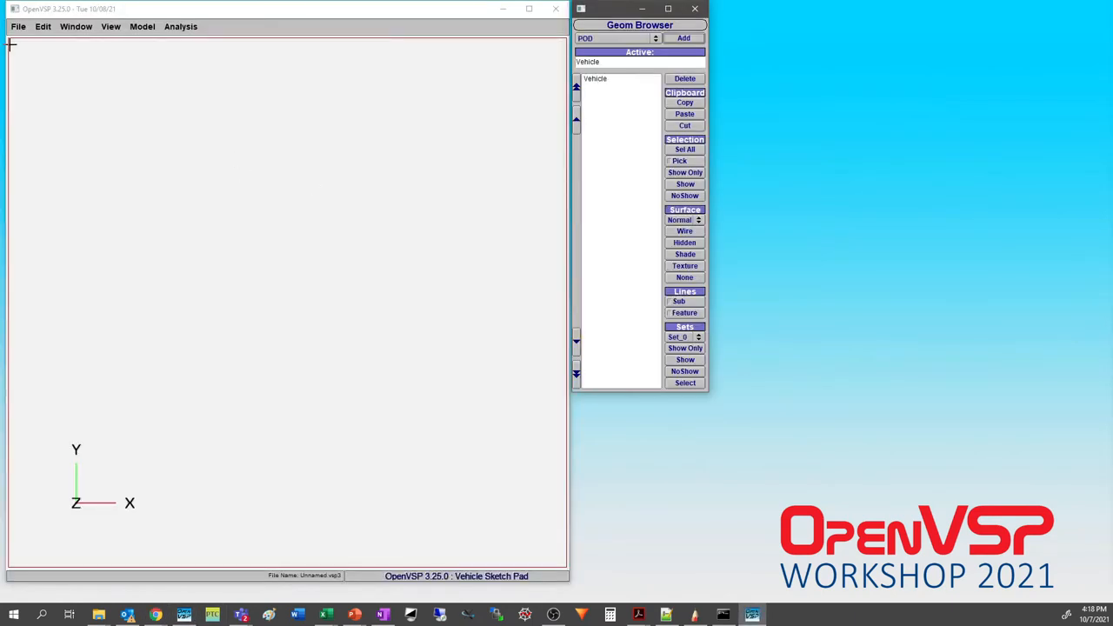
pyautogui.click(17, 26)
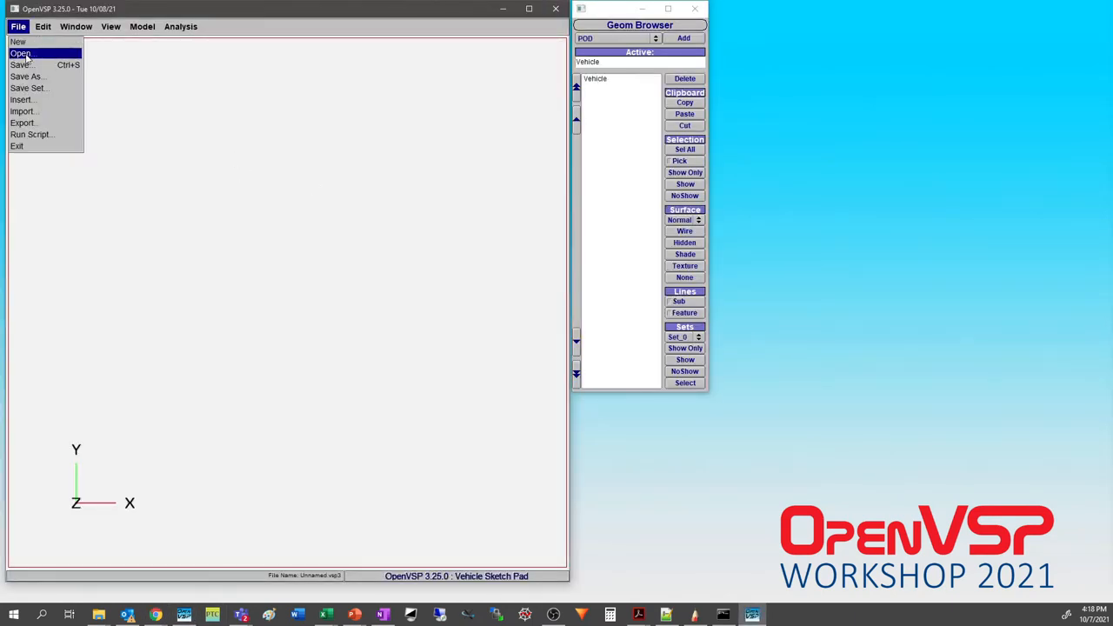
pyautogui.click(21, 52)
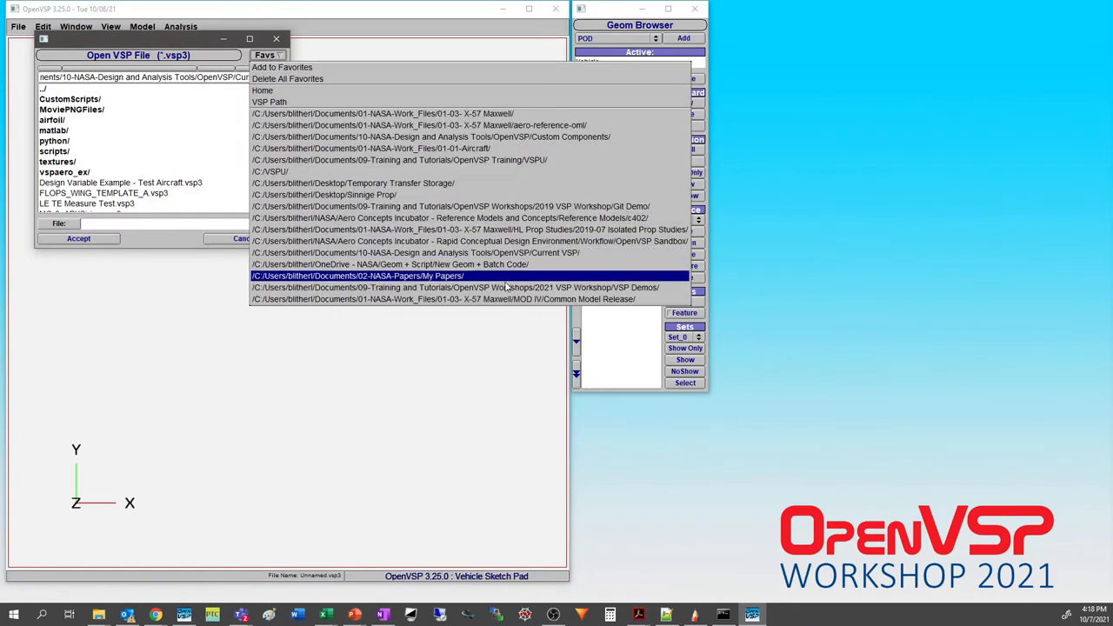
pyautogui.click(455, 287)
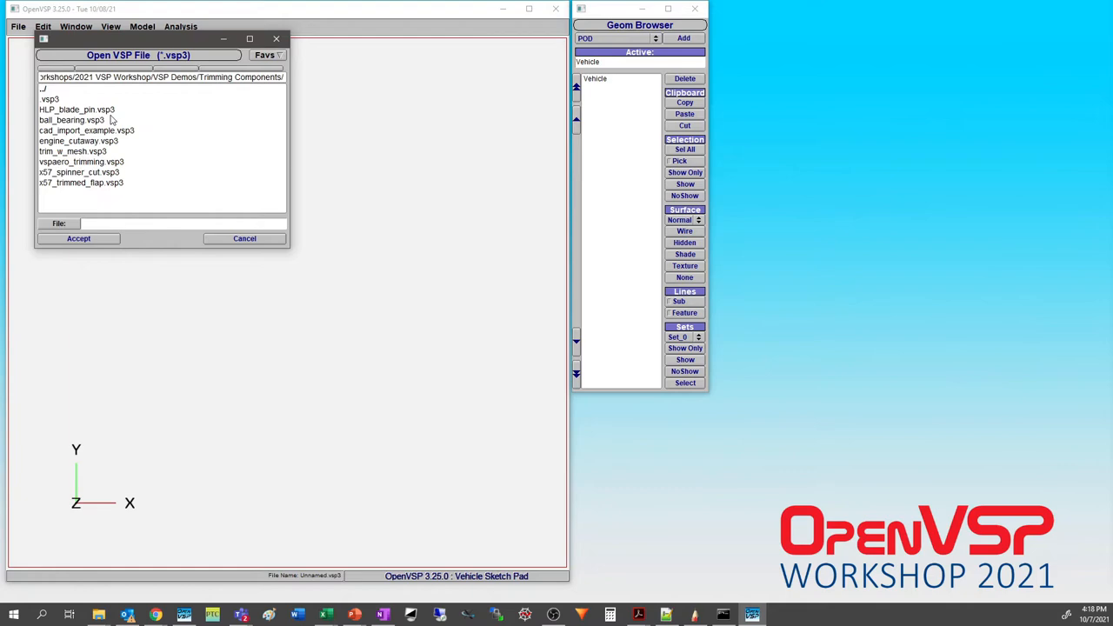
pyautogui.click(243, 238)
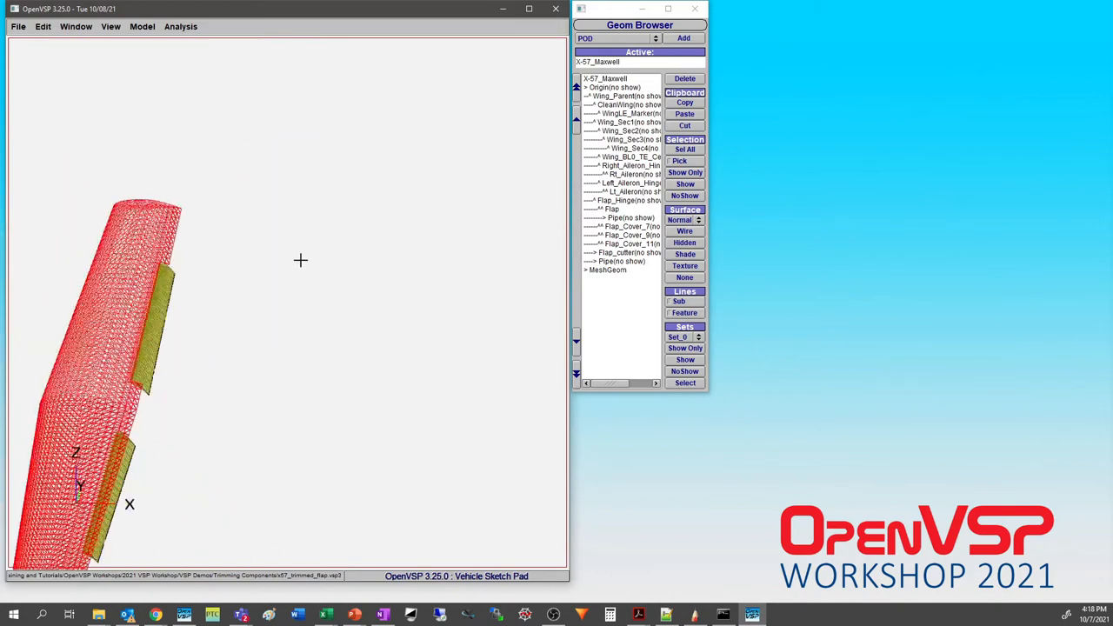
pyautogui.moveTo(301, 261); pyautogui.dragTo(282, 267)
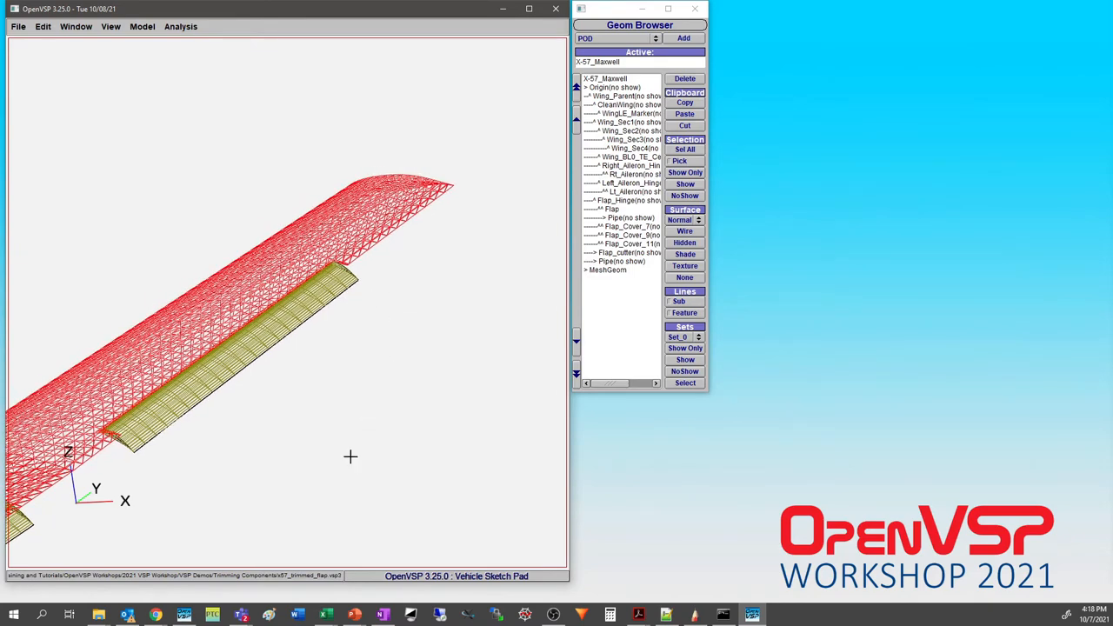
pyautogui.moveTo(372, 372)
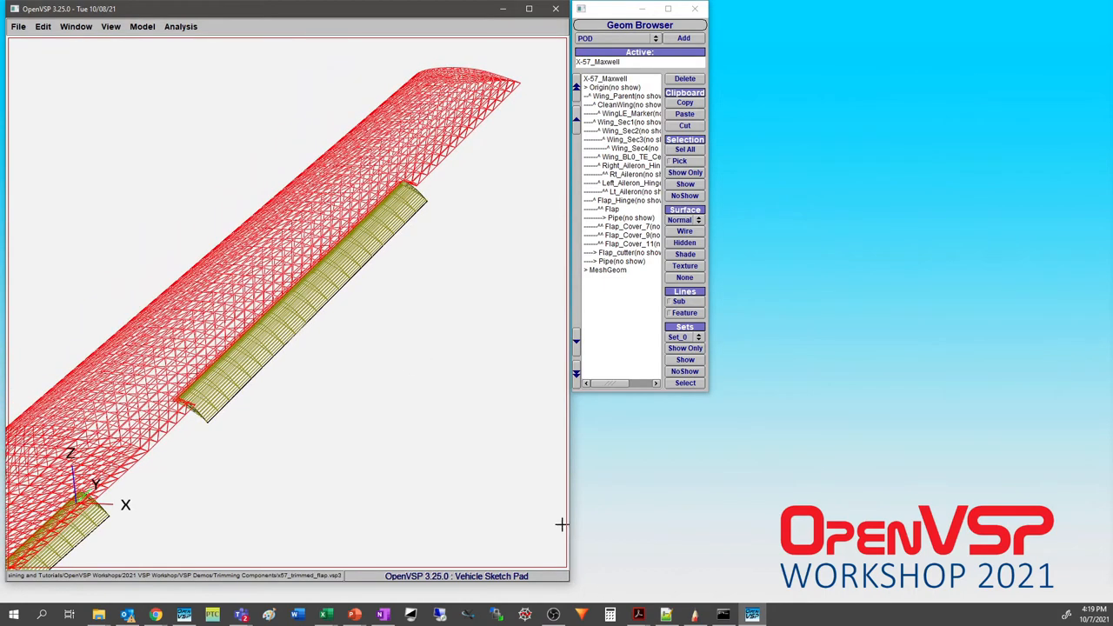
pyautogui.moveTo(640, 24); pyautogui.dragTo(845, 28)
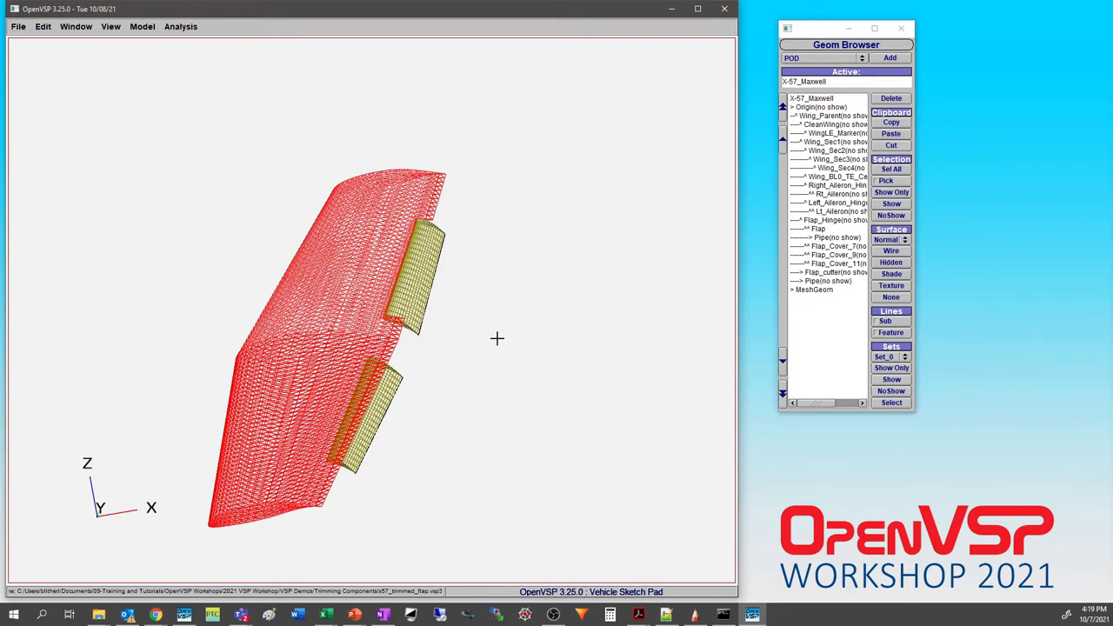
pyautogui.moveTo(496, 323)
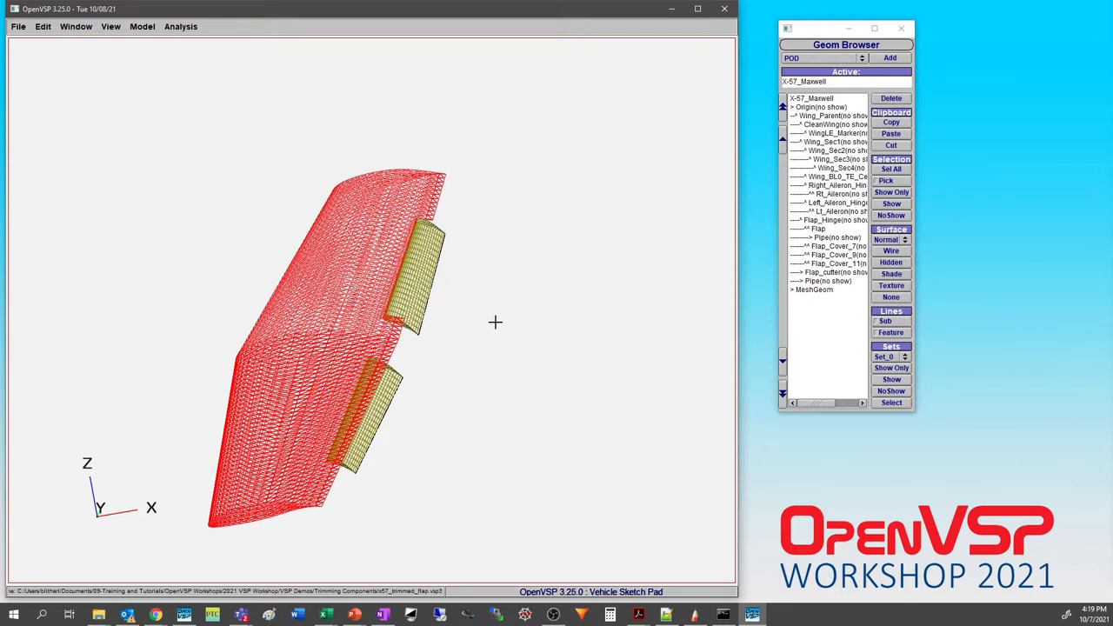
pyautogui.moveTo(496, 322); pyautogui.dragTo(476, 365)
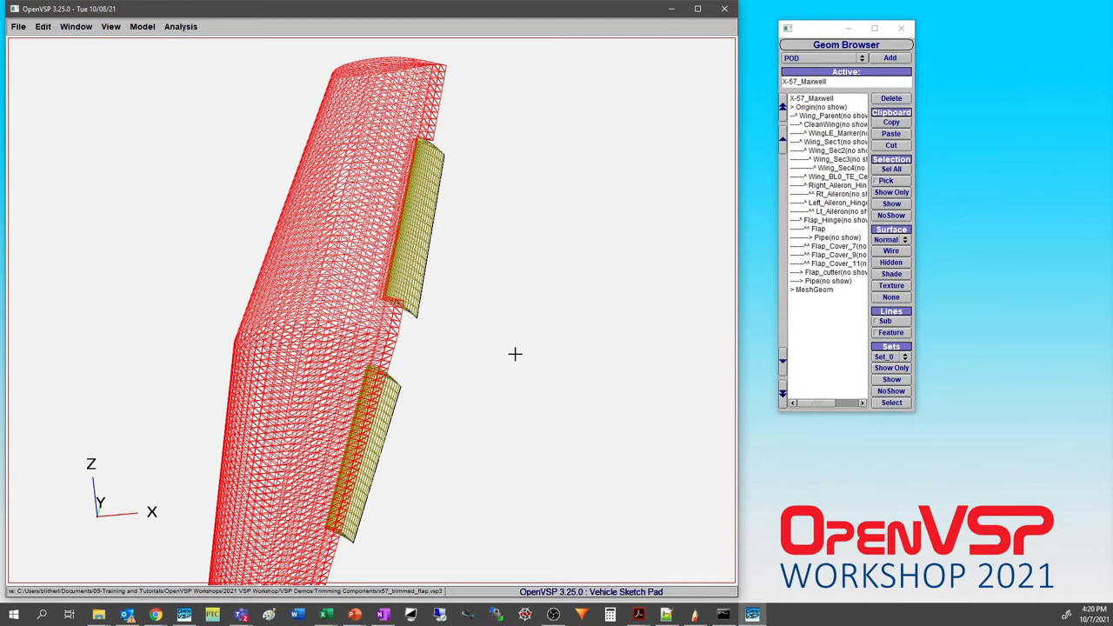
pyautogui.moveTo(537, 347)
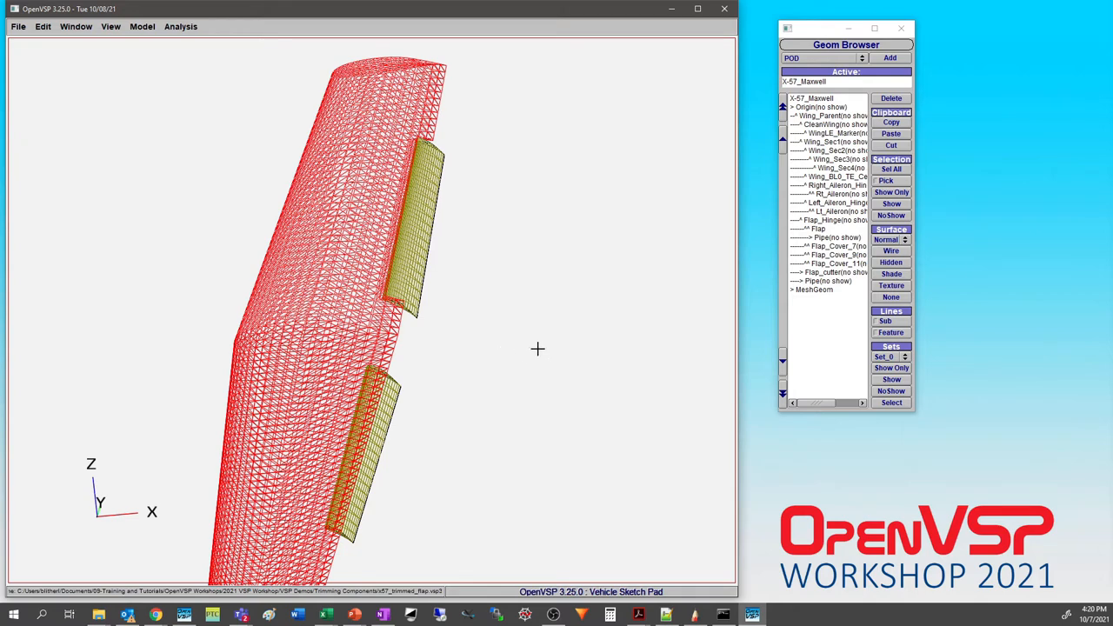
pyautogui.moveTo(477, 309)
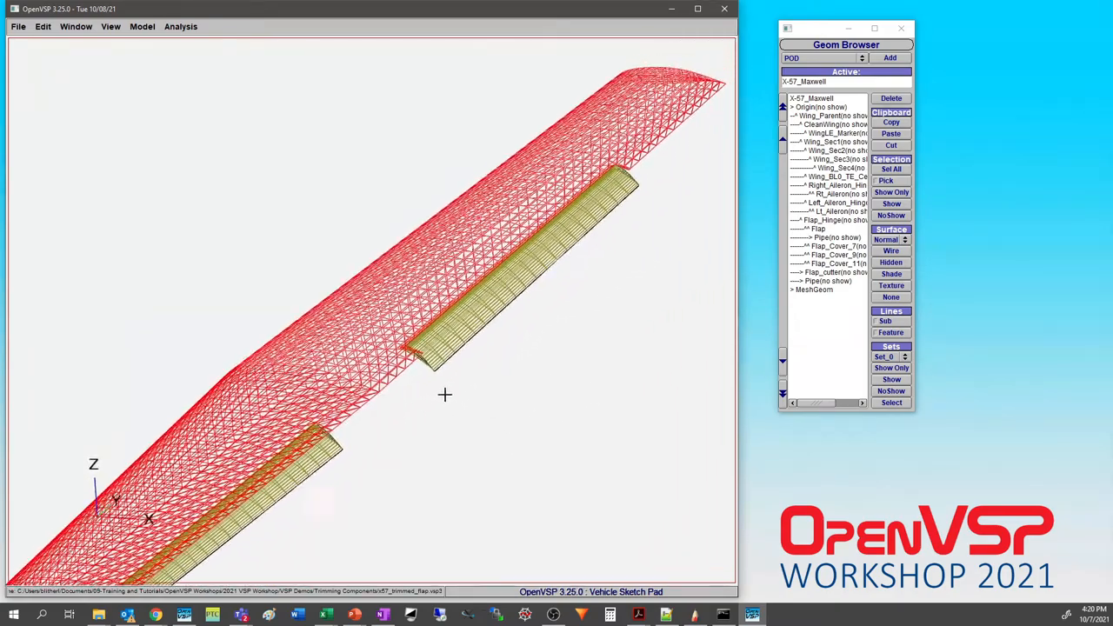
# Tilt the 3D view slightly to look onto the wing's upper surface
pyautogui.moveTo(445, 395); pyautogui.dragTo(503, 377)
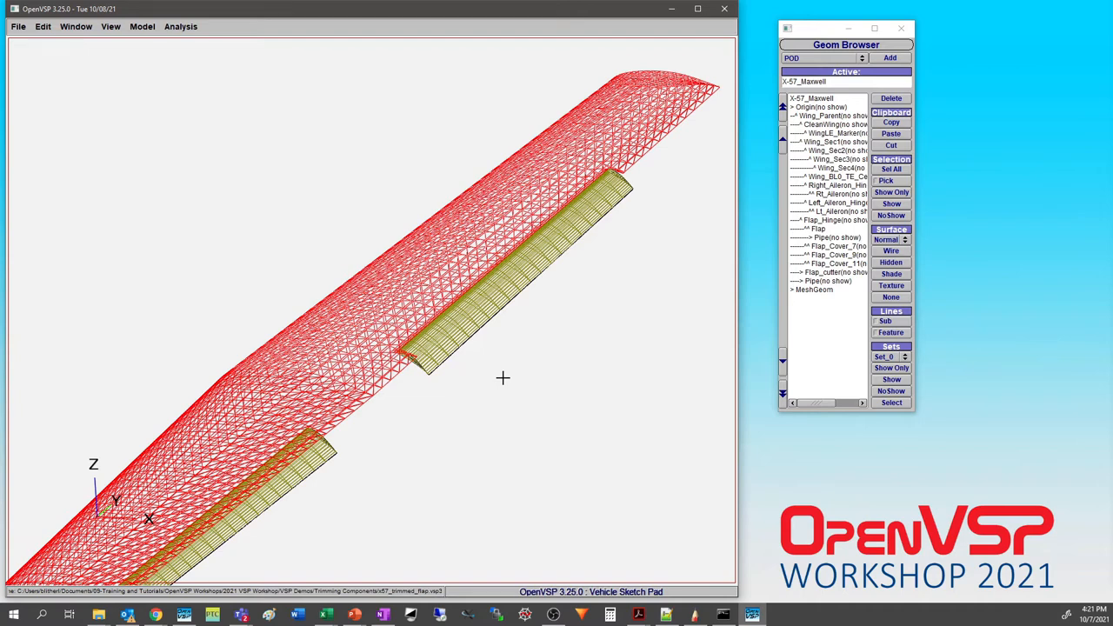
pyautogui.moveTo(562, 379)
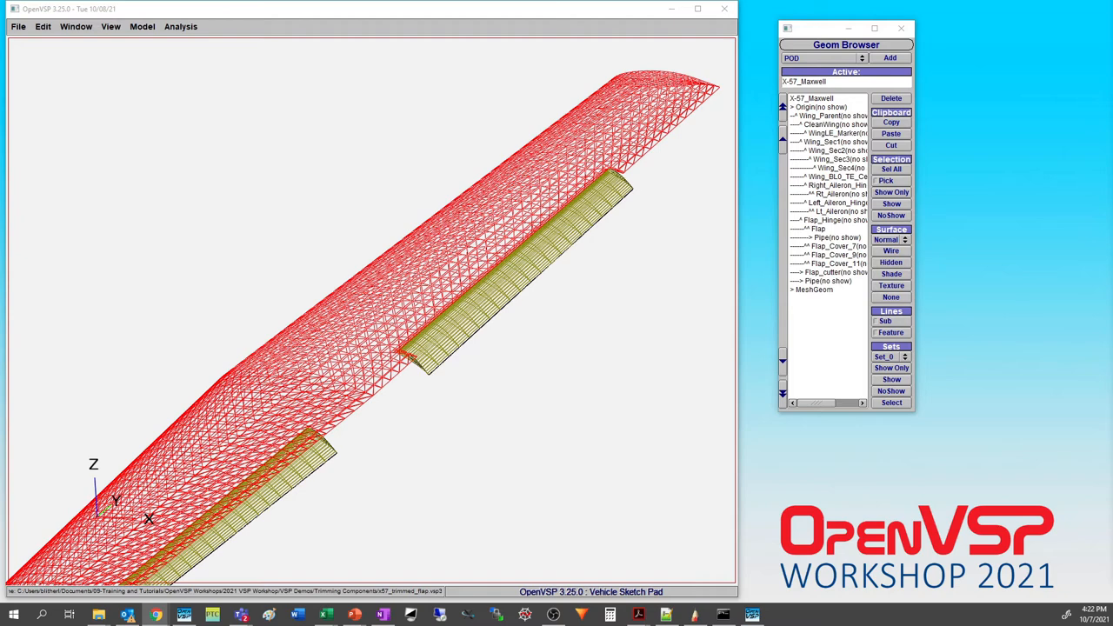
pyautogui.moveTo(765, 153)
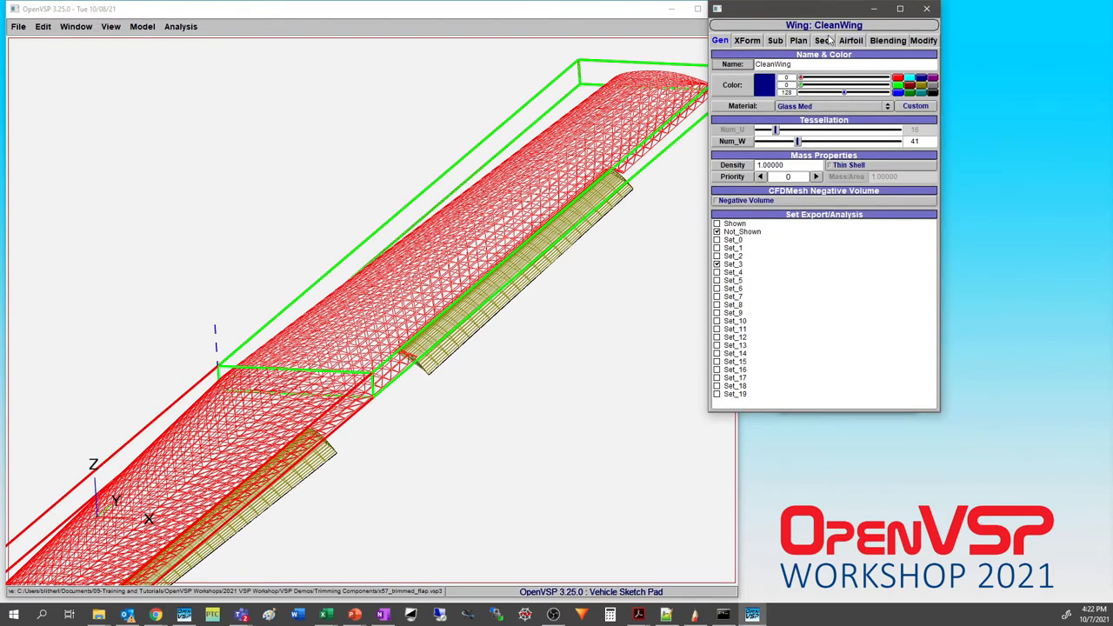
# Show the Airfoil settings of CleanWing, revealing the AF_FILE file-based section
pyautogui.click(850, 40)
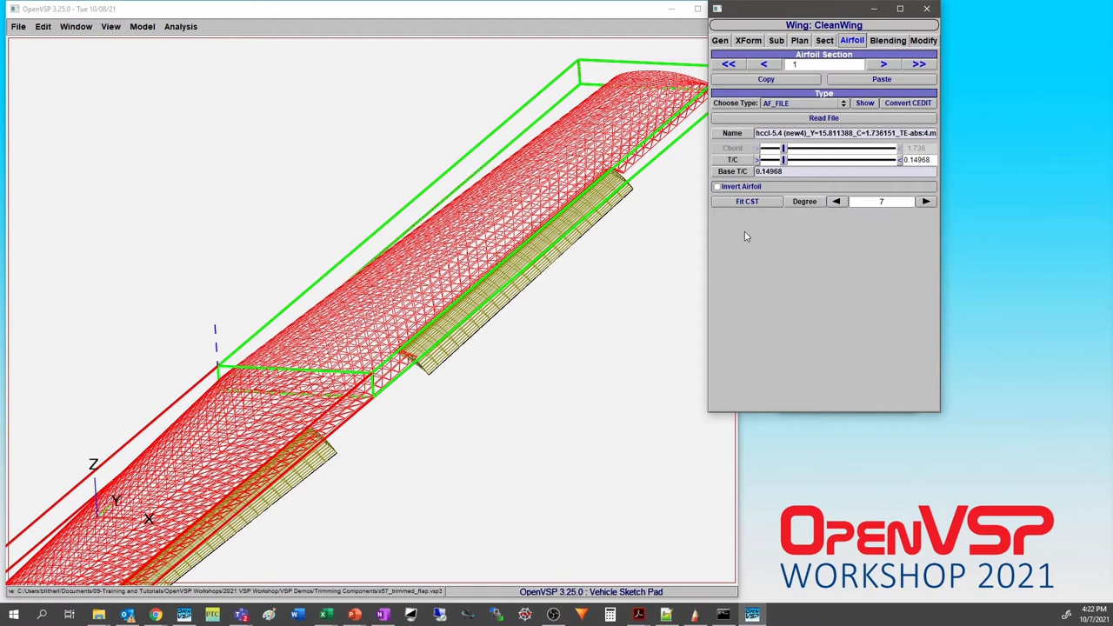
pyautogui.moveTo(786, 16)
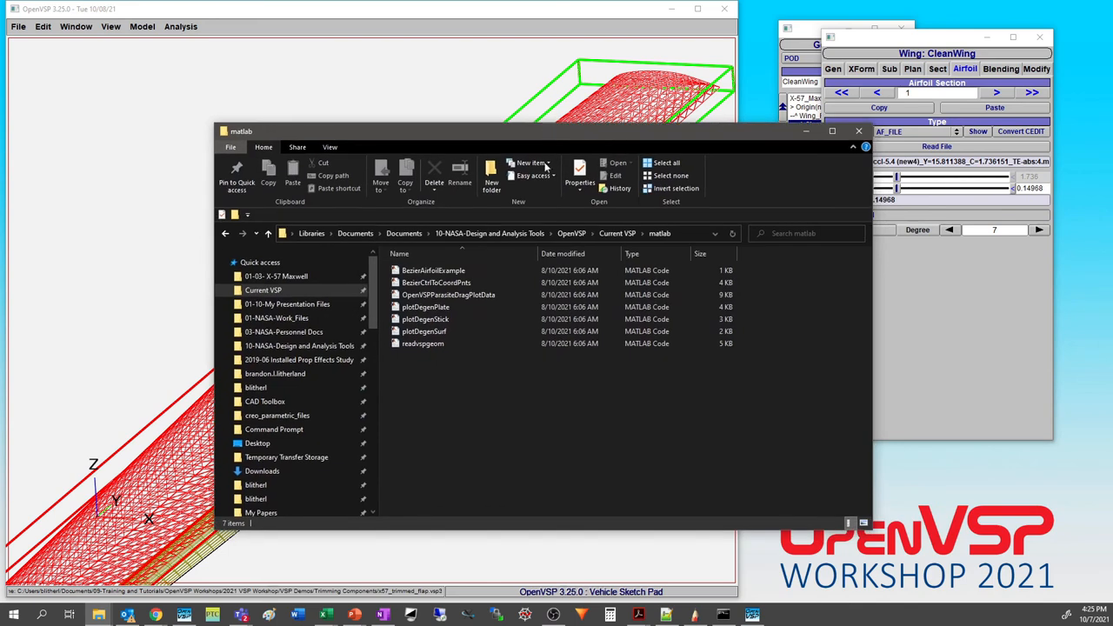
# Bring the File Explorer matlab folder with plotDegenGeom and readvspgeom scripts to the front
pyautogui.click(424, 331)
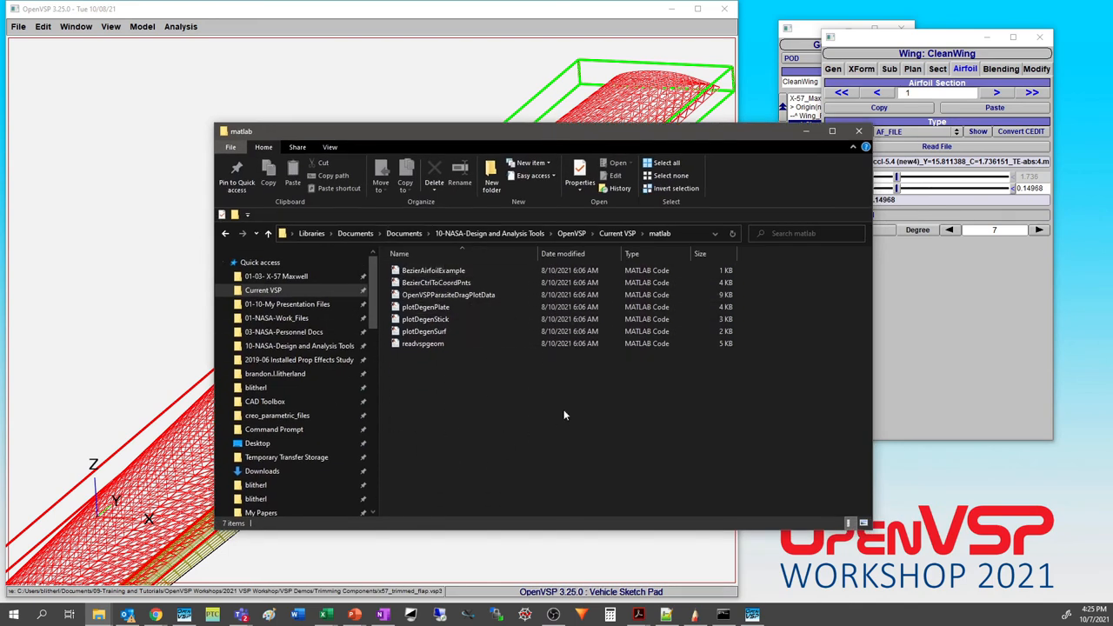
pyautogui.moveTo(567, 411)
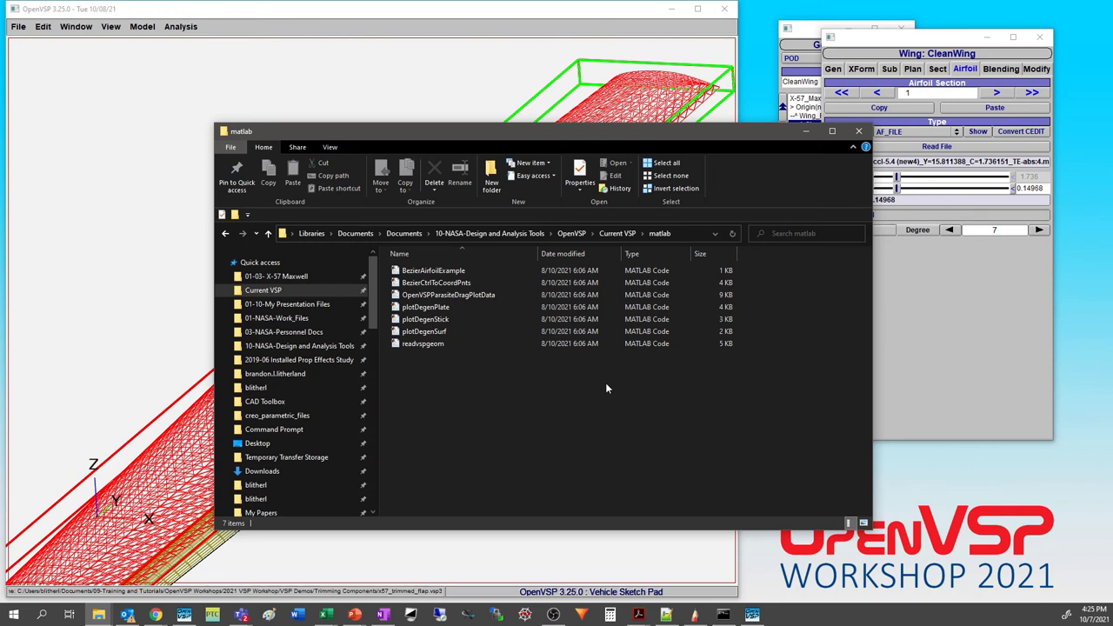
pyautogui.moveTo(608, 389)
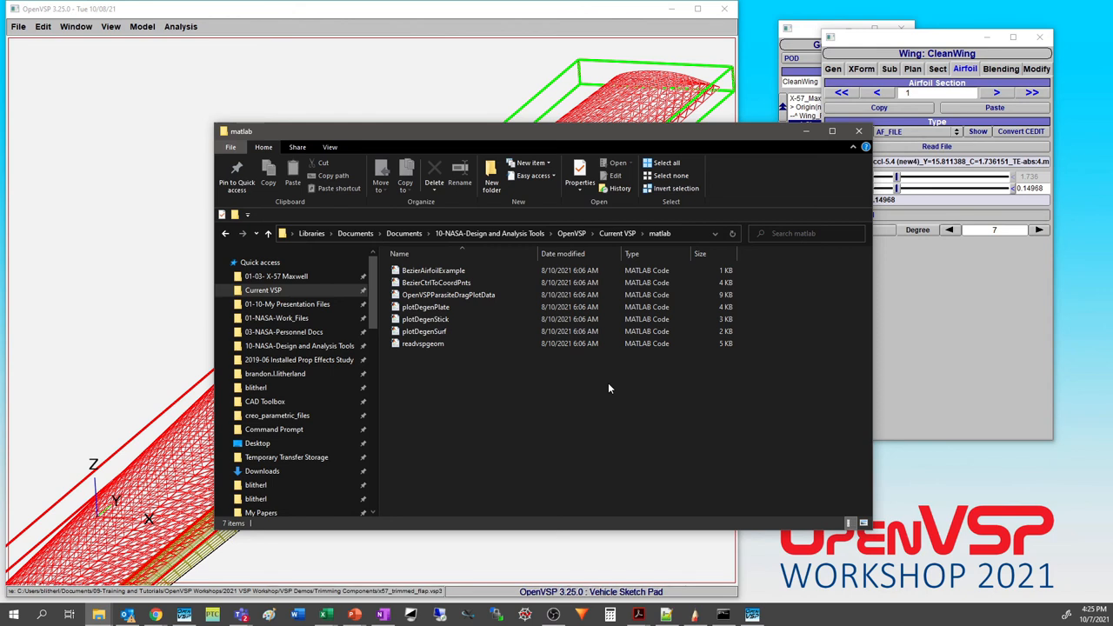
pyautogui.moveTo(513, 380)
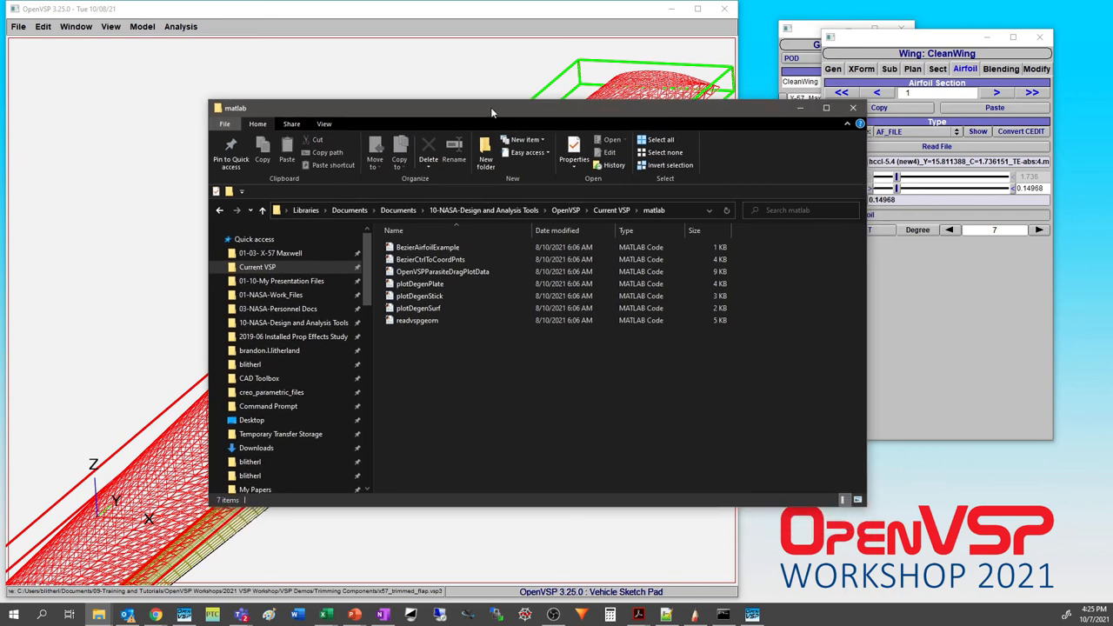
pyautogui.moveTo(491, 108); pyautogui.dragTo(483, 96)
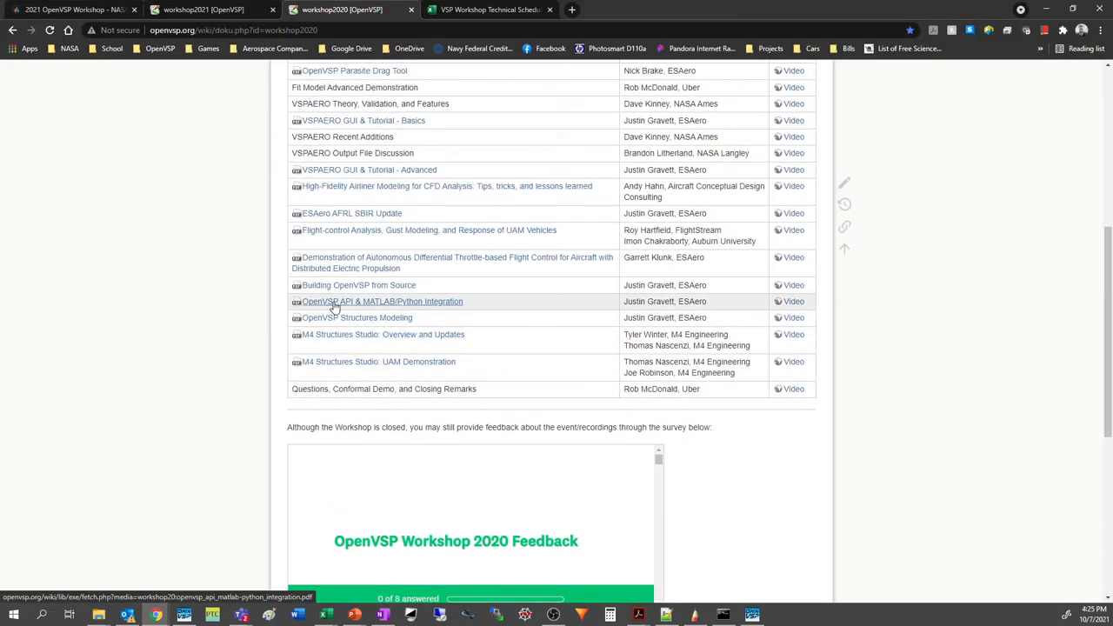
pyautogui.moveTo(442, 306)
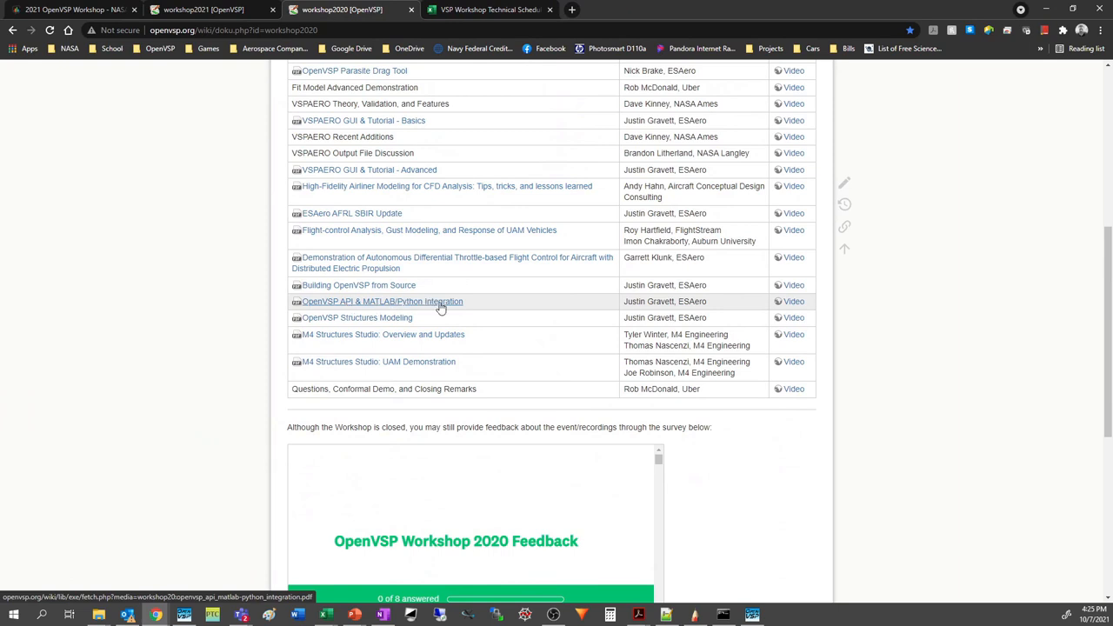